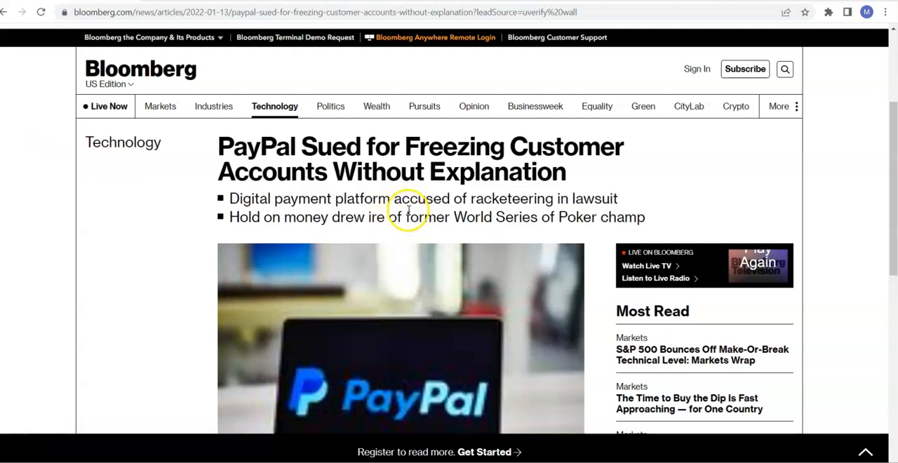
{"action": "mouse_move", "coordinate": [409, 211]}
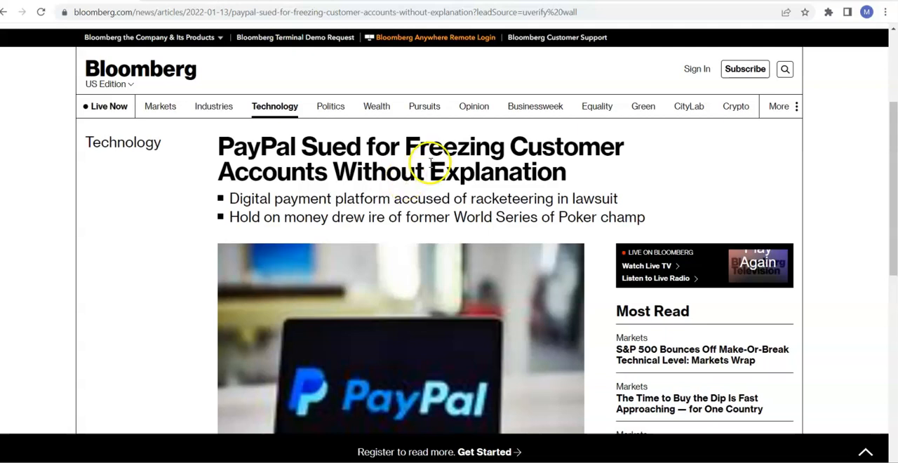
{"action": "mouse_move", "coordinate": [418, 163]}
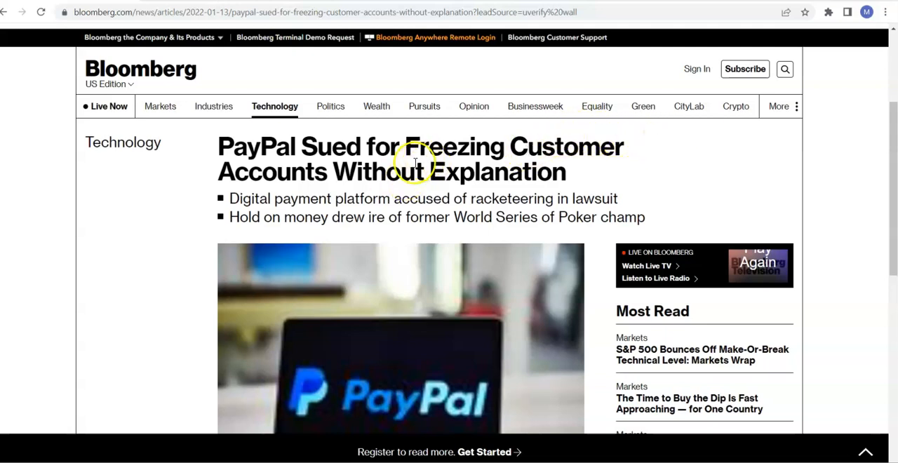
{"action": "mouse_move", "coordinate": [519, 182]}
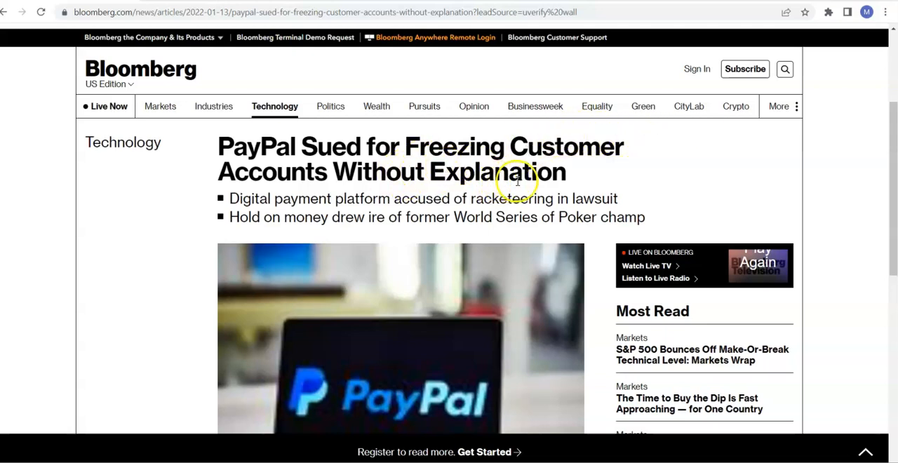
{"action": "mouse_move", "coordinate": [600, 187]}
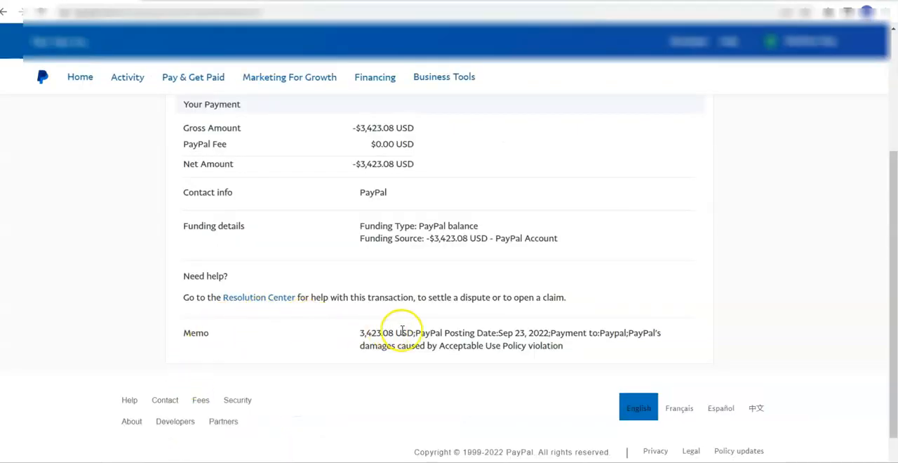
{"action": "mouse_move", "coordinate": [423, 344]}
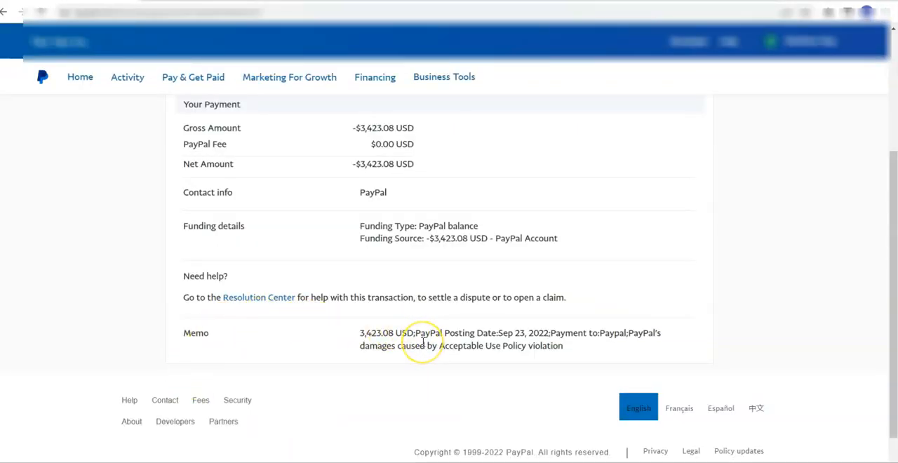
{"action": "mouse_move", "coordinate": [423, 343]}
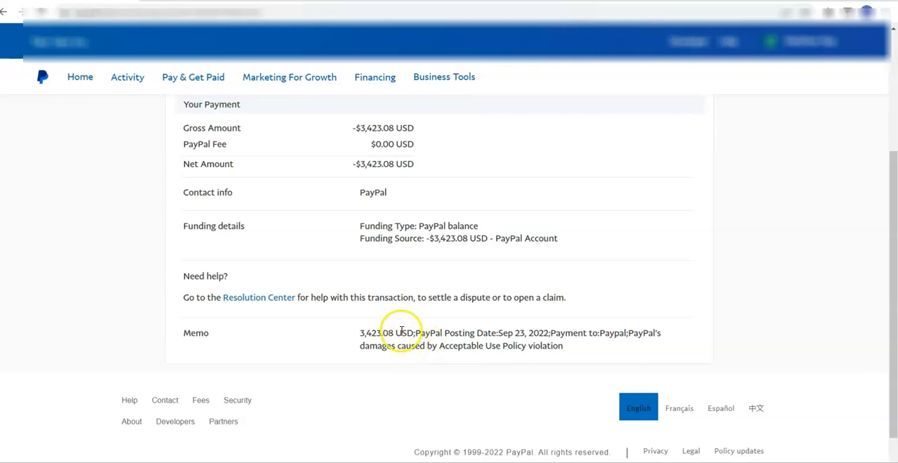
{"action": "mouse_move", "coordinate": [392, 339]}
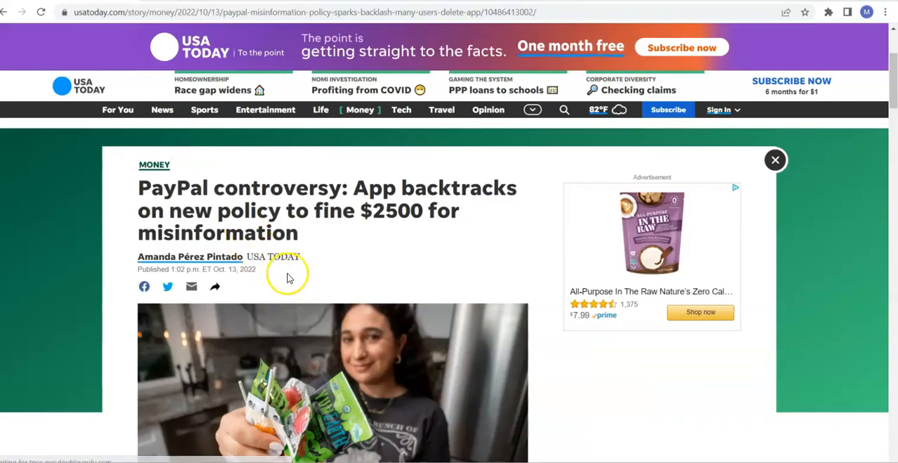
{"action": "mouse_move", "coordinate": [276, 191]}
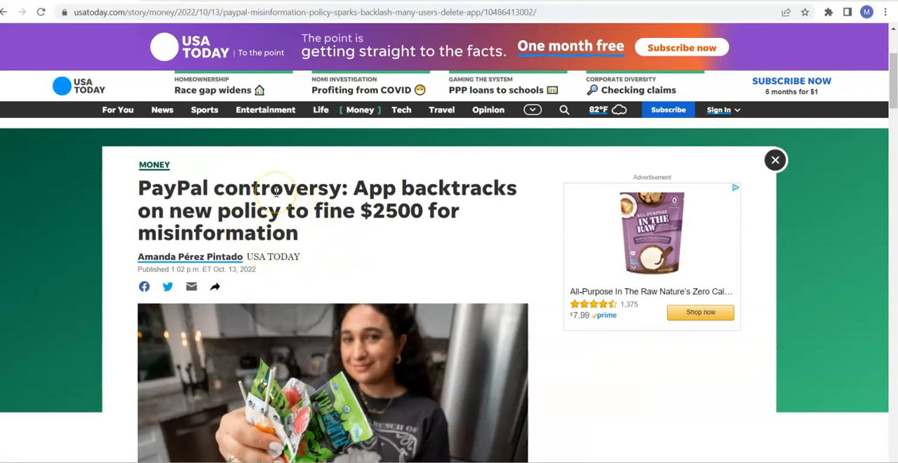
{"action": "mouse_move", "coordinate": [339, 200]}
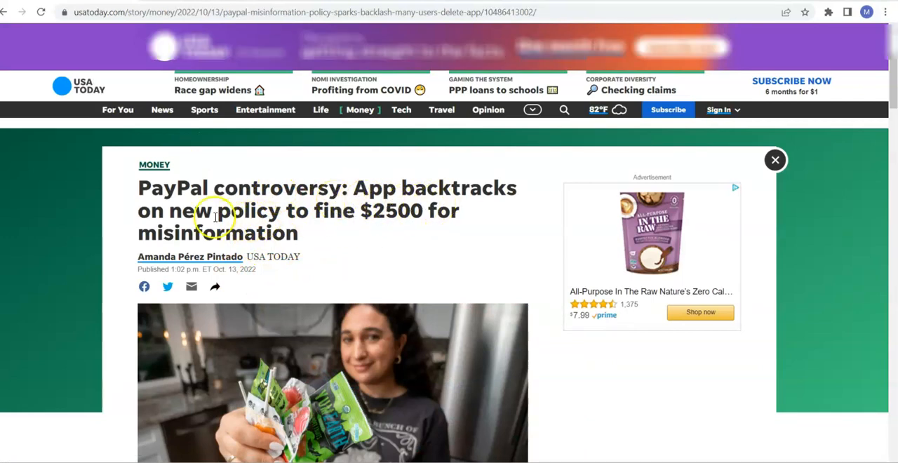
{"action": "mouse_move", "coordinate": [431, 211]}
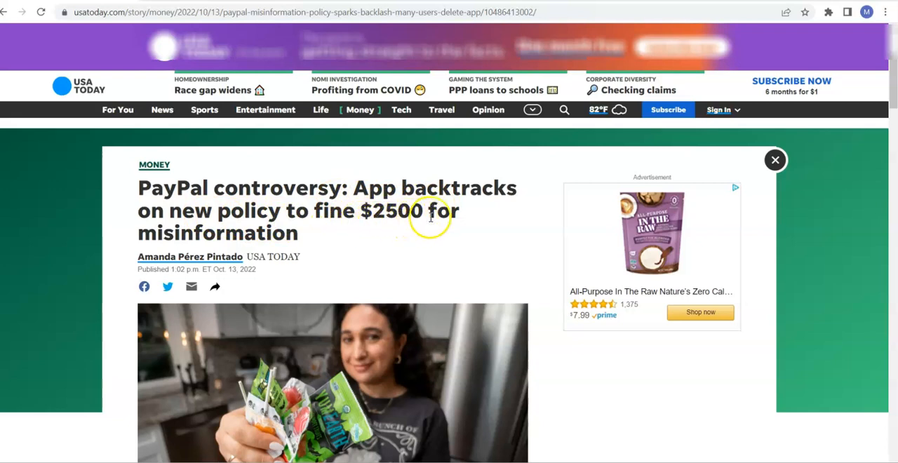
{"action": "mouse_move", "coordinate": [360, 151]}
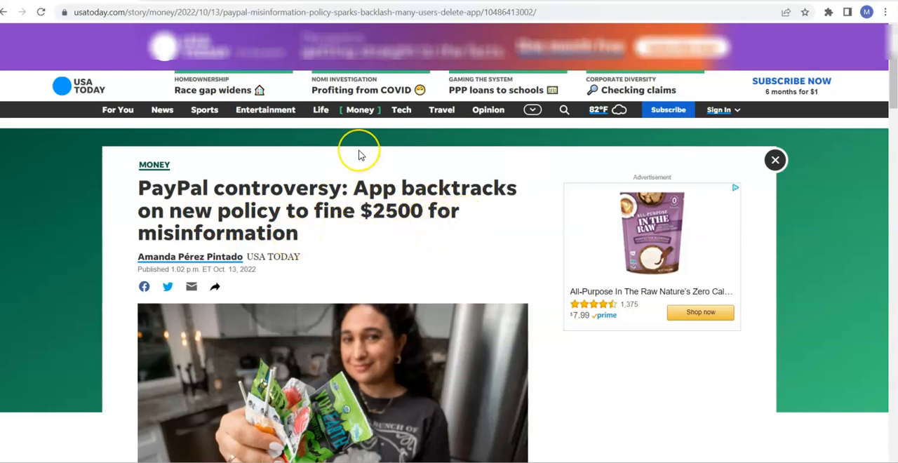
{"action": "mouse_move", "coordinate": [360, 156]}
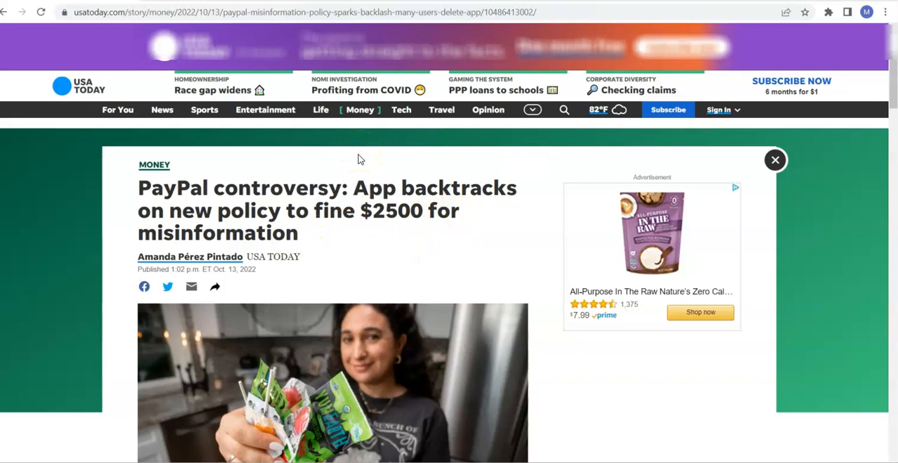
{"action": "mouse_move", "coordinate": [358, 158]}
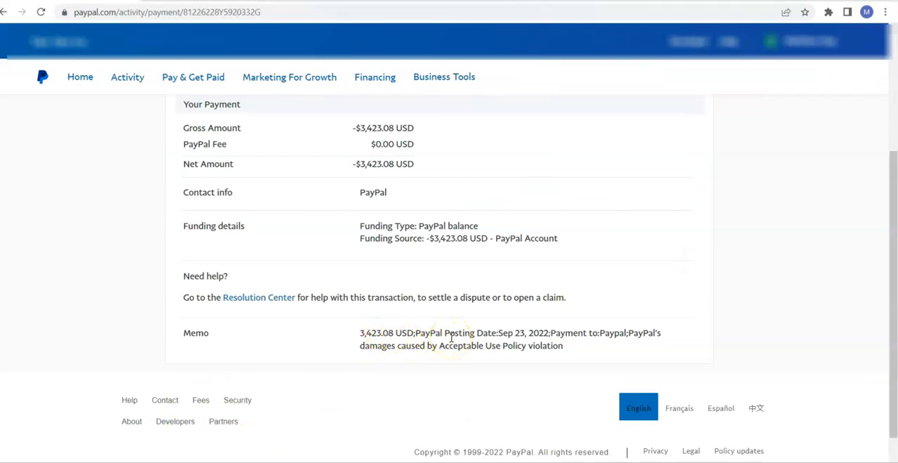
{"action": "mouse_move", "coordinate": [441, 293]}
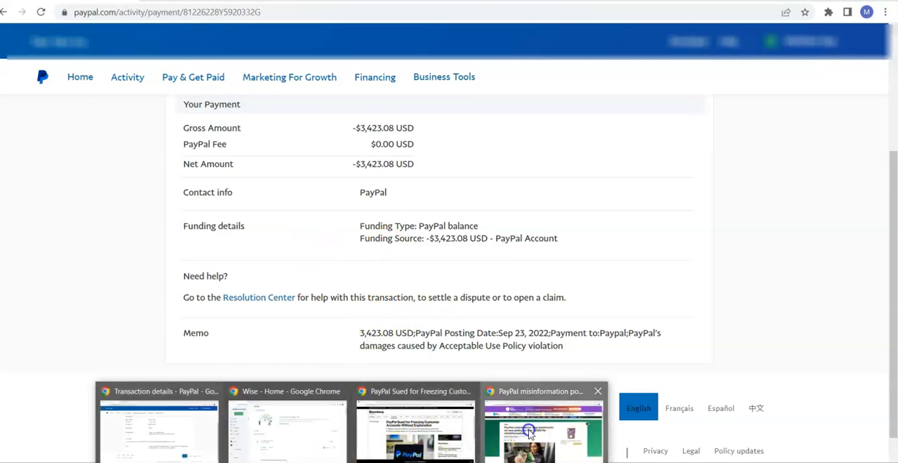
Step: Return from the PayPal fine article and open the 10 USD balance page
{"action": "left_click", "coordinate": [543, 428]}
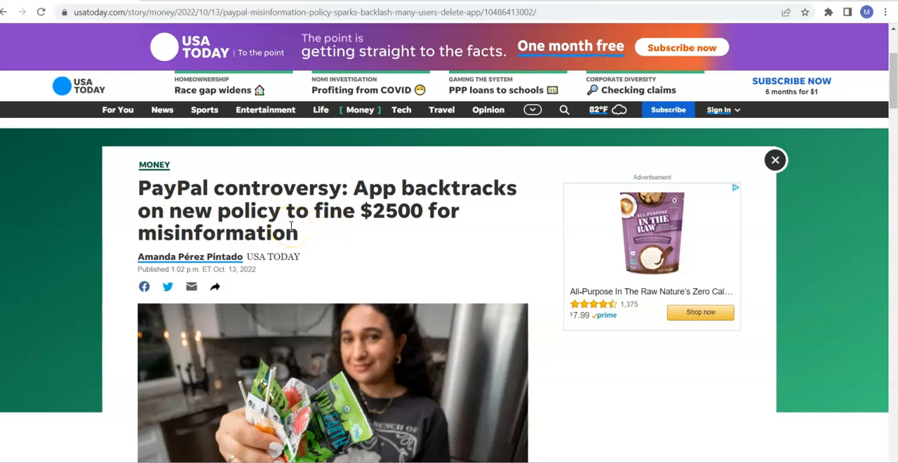
{"action": "mouse_move", "coordinate": [354, 237]}
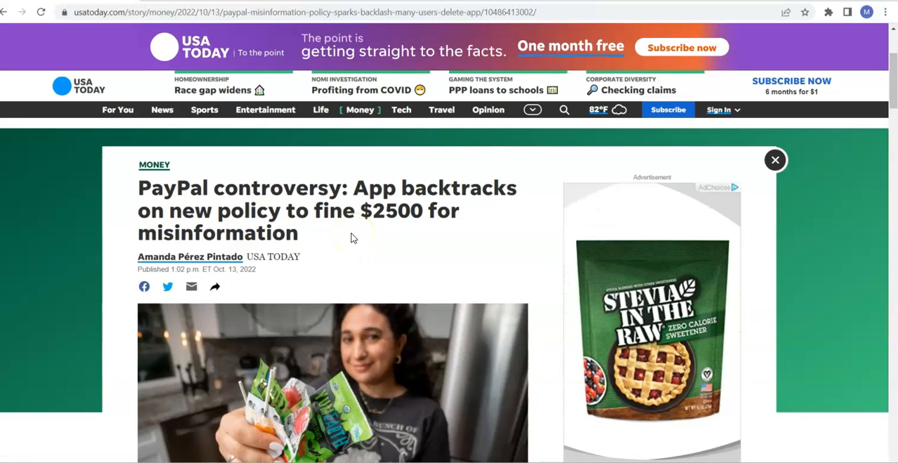
{"action": "mouse_move", "coordinate": [363, 245]}
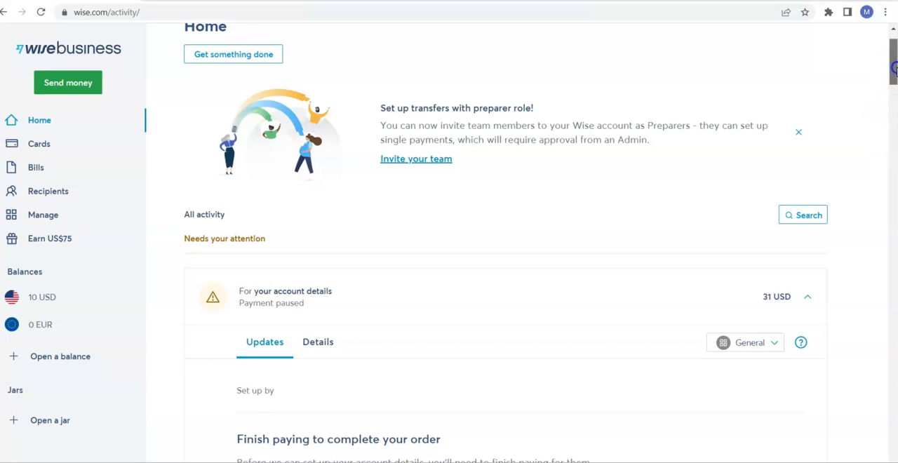
{"action": "scroll", "scroll_direction": "up", "scroll_amount": 3}
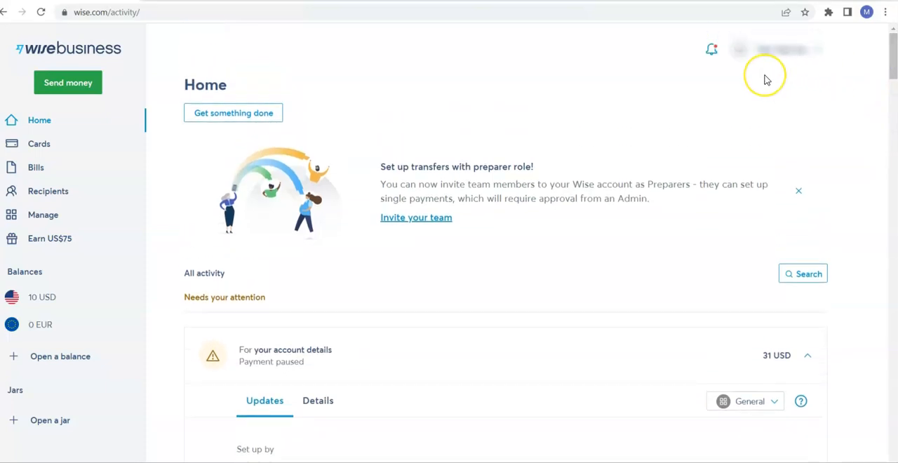
{"action": "mouse_move", "coordinate": [727, 124]}
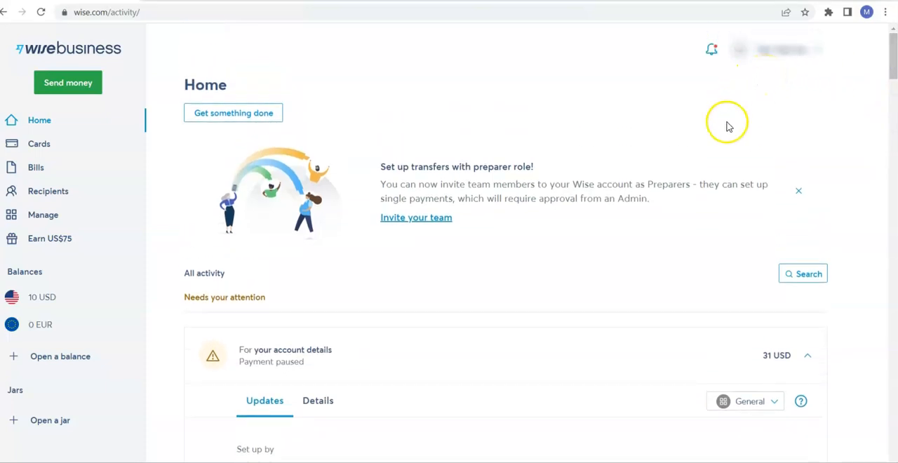
{"action": "mouse_move", "coordinate": [555, 280]}
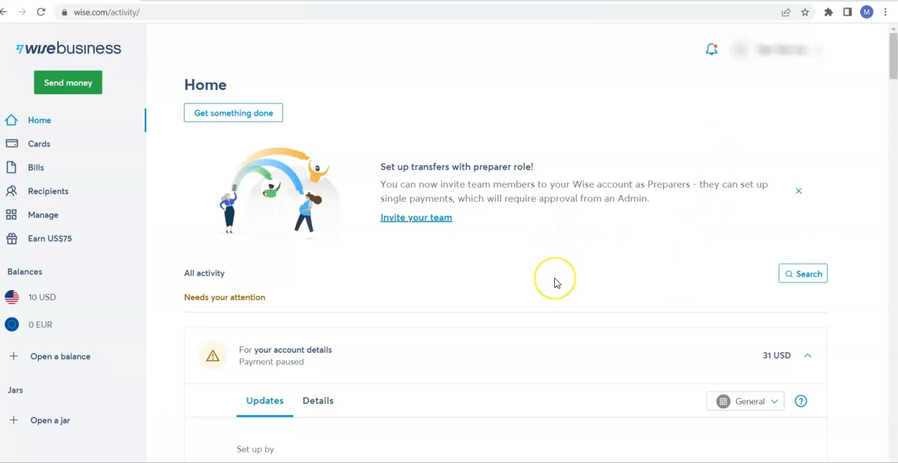
{"action": "mouse_move", "coordinate": [556, 280]}
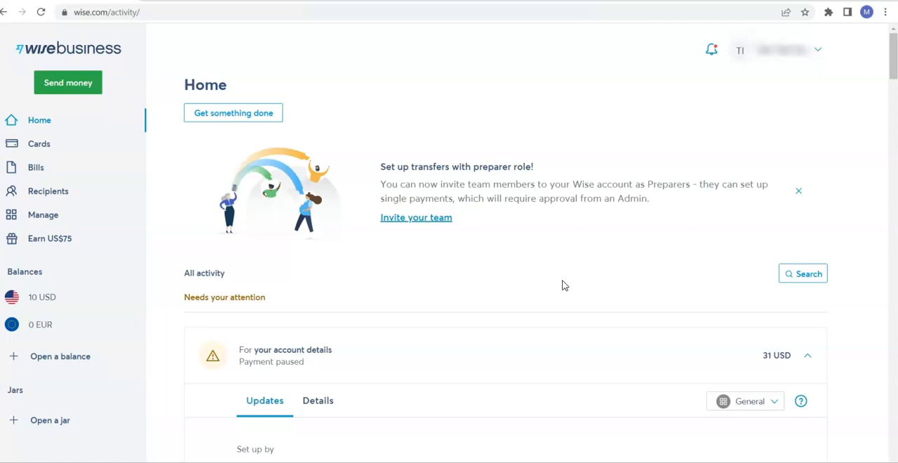
{"action": "mouse_move", "coordinate": [568, 286]}
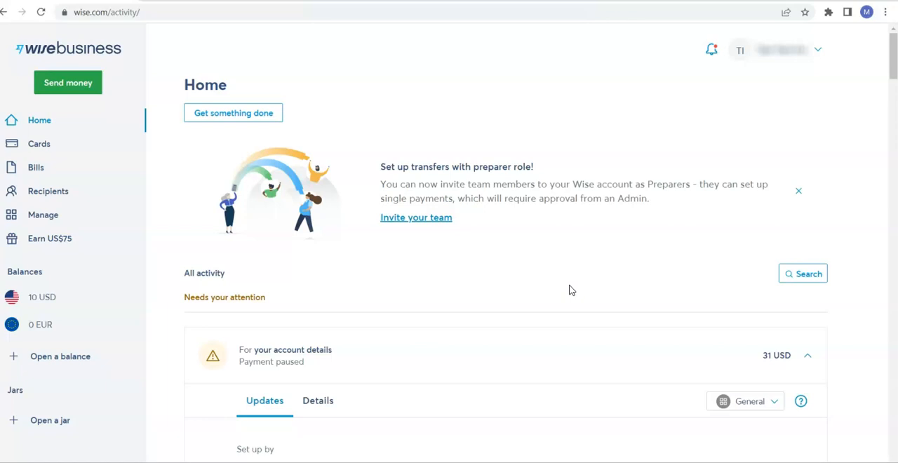
{"action": "mouse_move", "coordinate": [574, 281]}
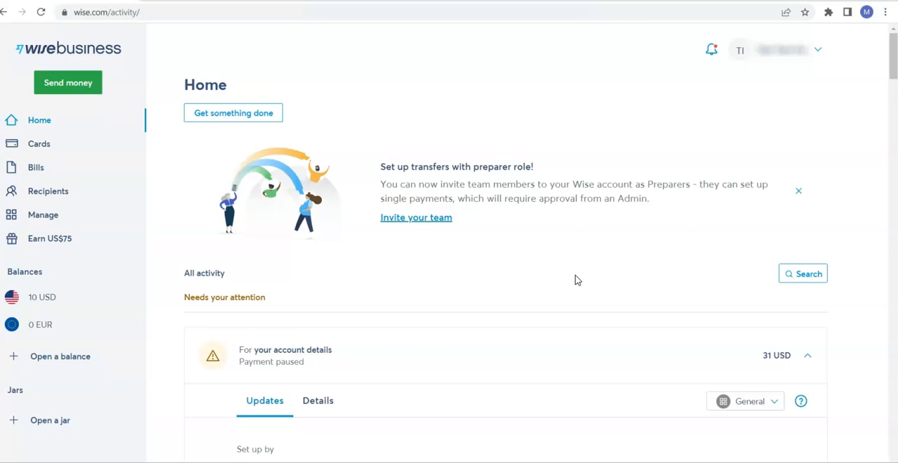
{"action": "mouse_move", "coordinate": [588, 275]}
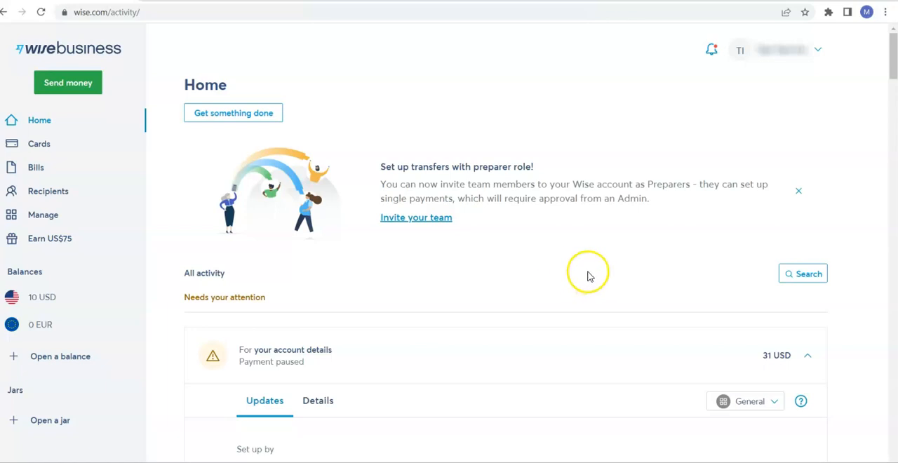
{"action": "mouse_move", "coordinate": [588, 242]}
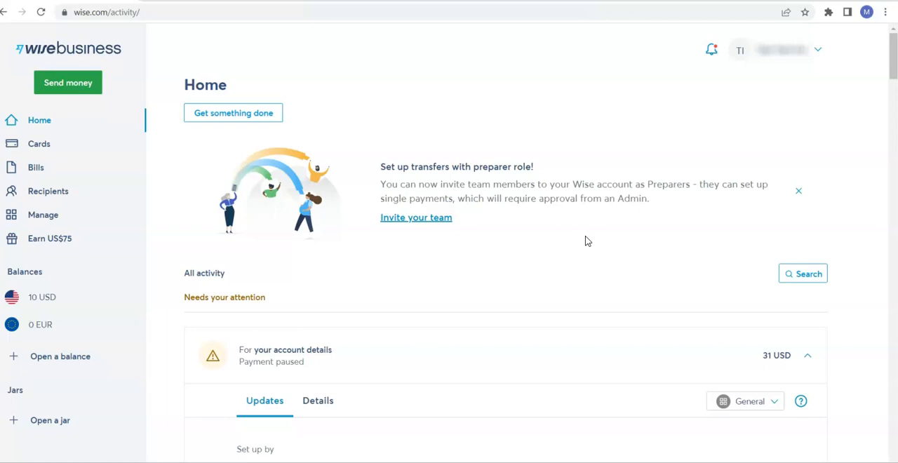
{"action": "mouse_move", "coordinate": [592, 239]}
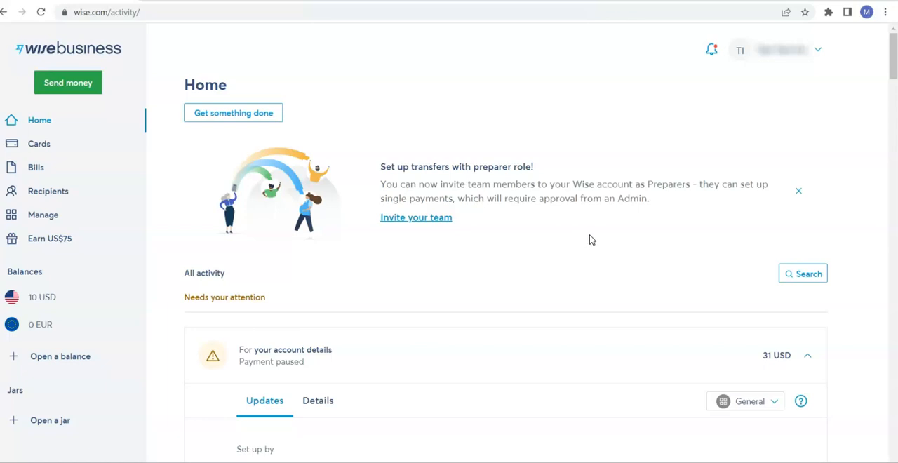
{"action": "mouse_move", "coordinate": [600, 236]}
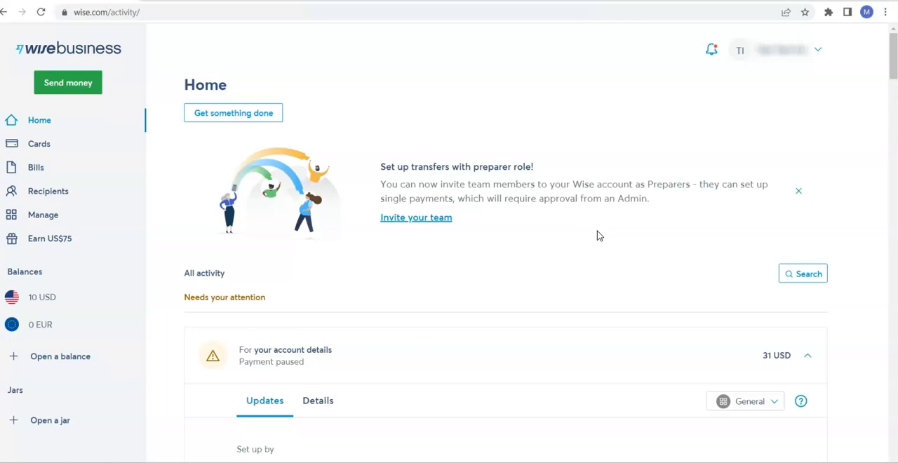
{"action": "mouse_move", "coordinate": [520, 294]}
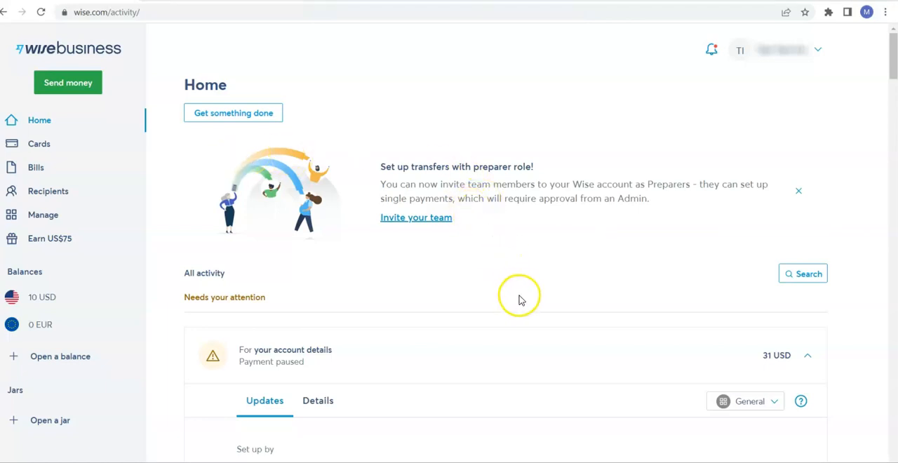
{"action": "mouse_move", "coordinate": [520, 301]}
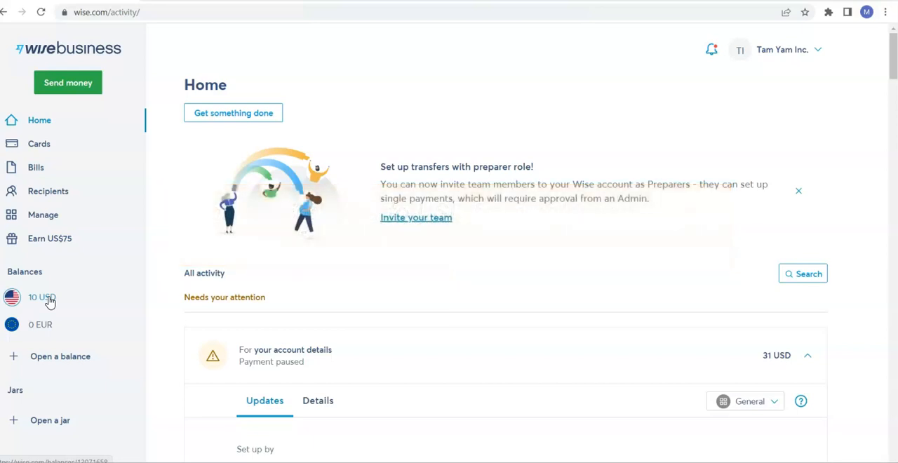
{"action": "left_click", "coordinate": [40, 297]}
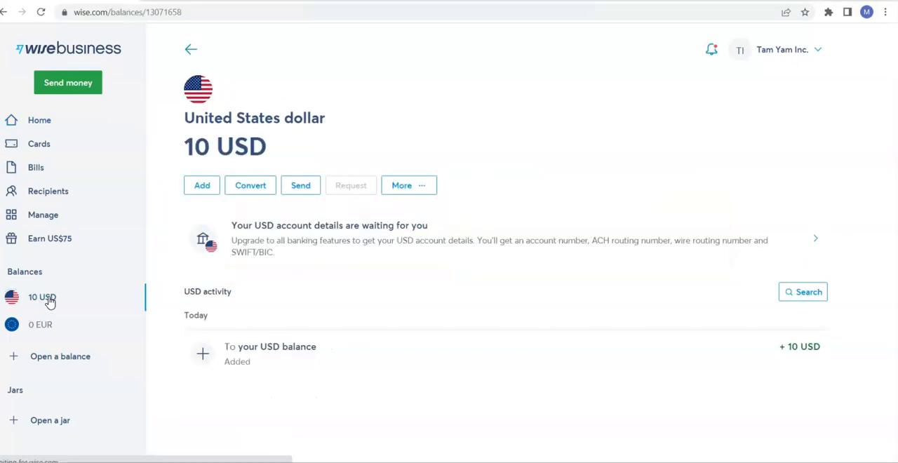
{"action": "mouse_move", "coordinate": [415, 279]}
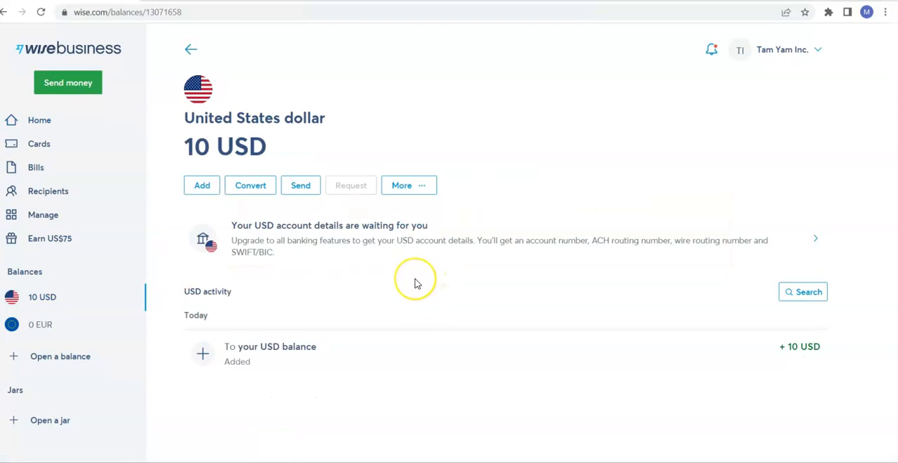
{"action": "mouse_move", "coordinate": [251, 226]}
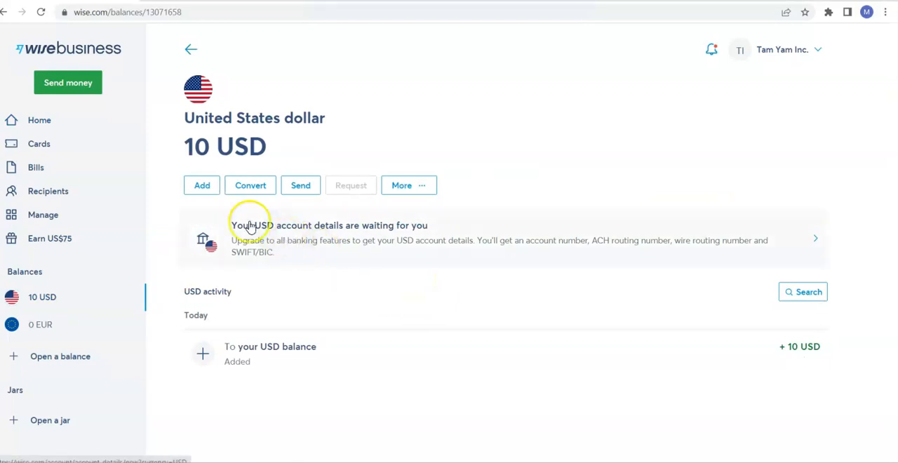
Step: Start adding 10 USD to the USD balance and reach the payment options
{"action": "left_click", "coordinate": [203, 185]}
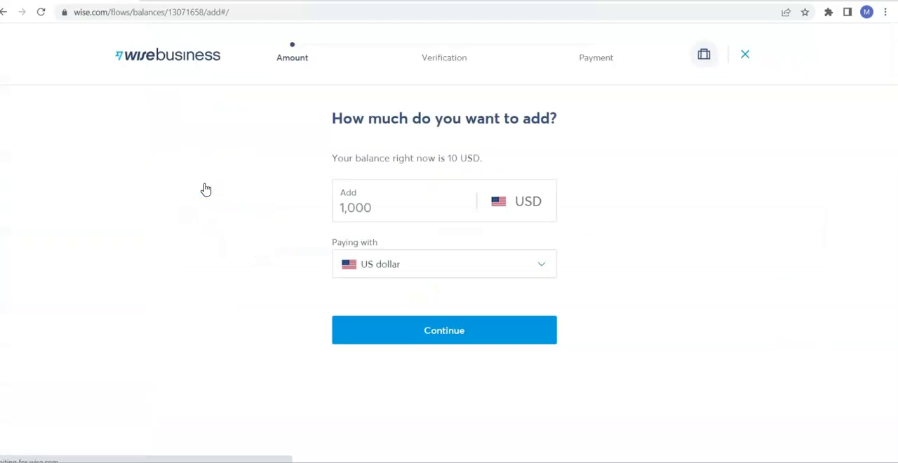
{"action": "left_click", "coordinate": [407, 208]}
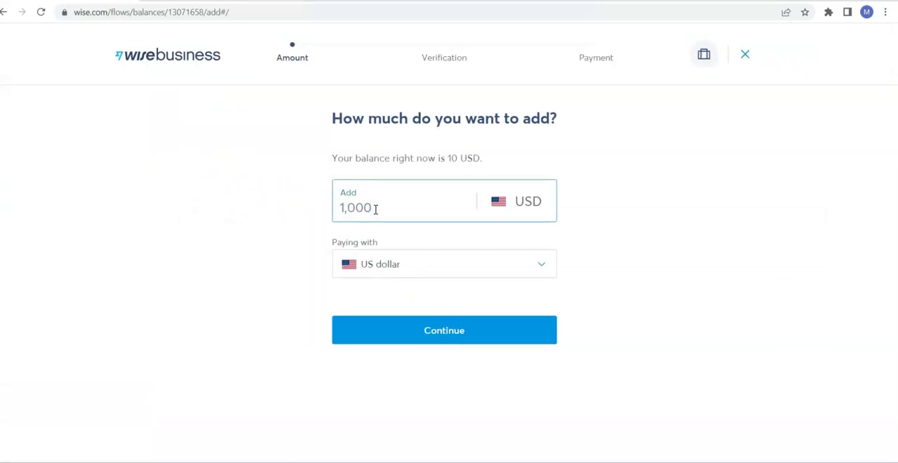
{"action": "type", "text": "10"}
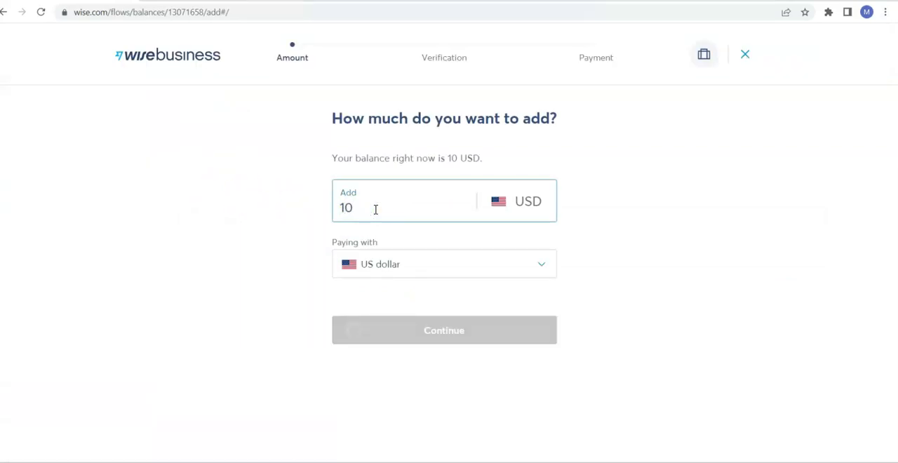
{"action": "left_click", "coordinate": [443, 330]}
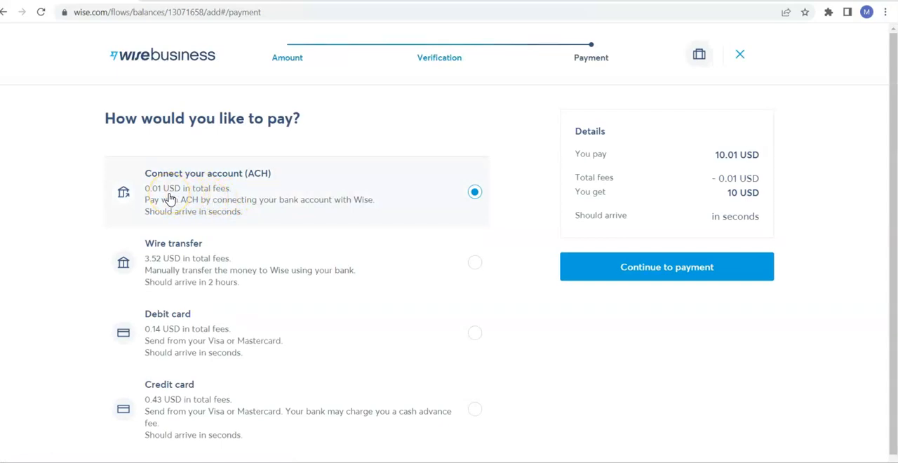
{"action": "mouse_move", "coordinate": [753, 154]}
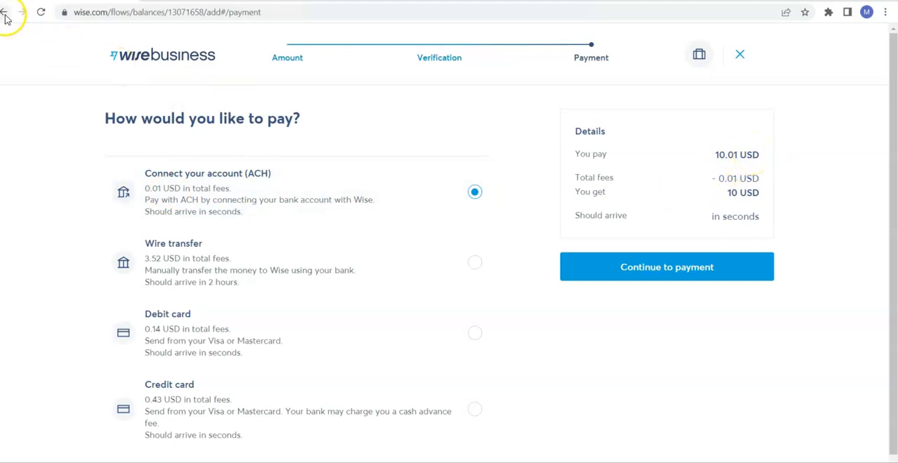
{"action": "mouse_move", "coordinate": [7, 12]}
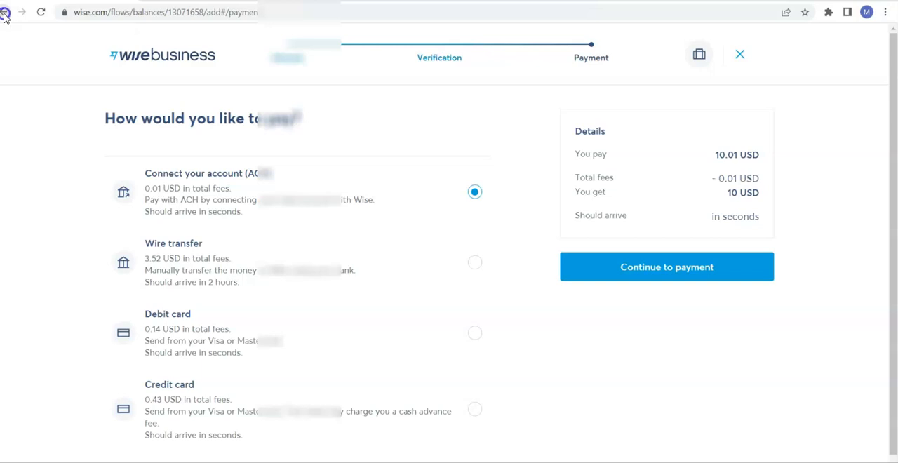
Step: Go back to the USD balance page without completing the add-money payment
{"action": "left_click", "coordinate": [5, 13]}
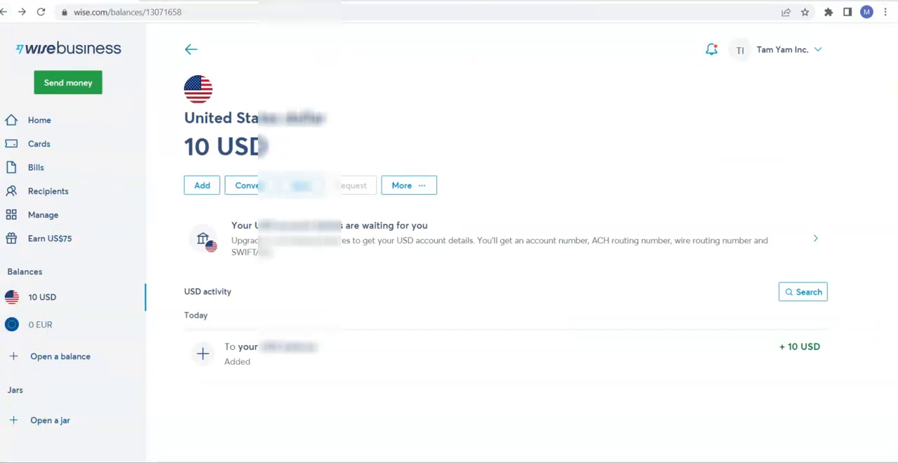
Step: Open Recipients and browse saved recipients and Contacts on Wise
{"action": "left_click", "coordinate": [48, 191]}
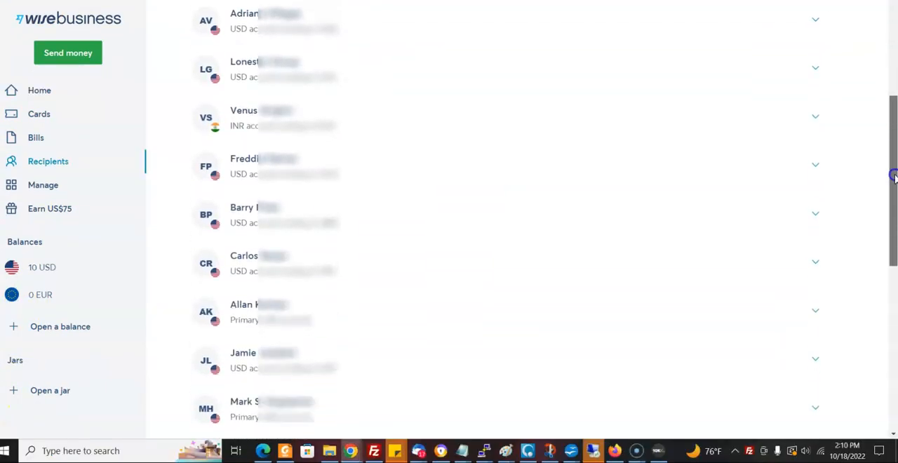
{"action": "scroll", "scroll_direction": "down", "scroll_amount": 3}
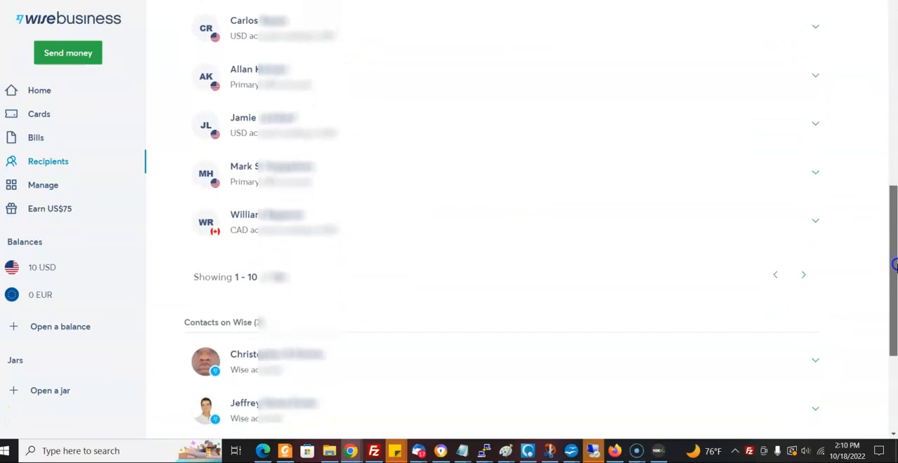
{"action": "scroll", "scroll_direction": "up", "scroll_amount": 3}
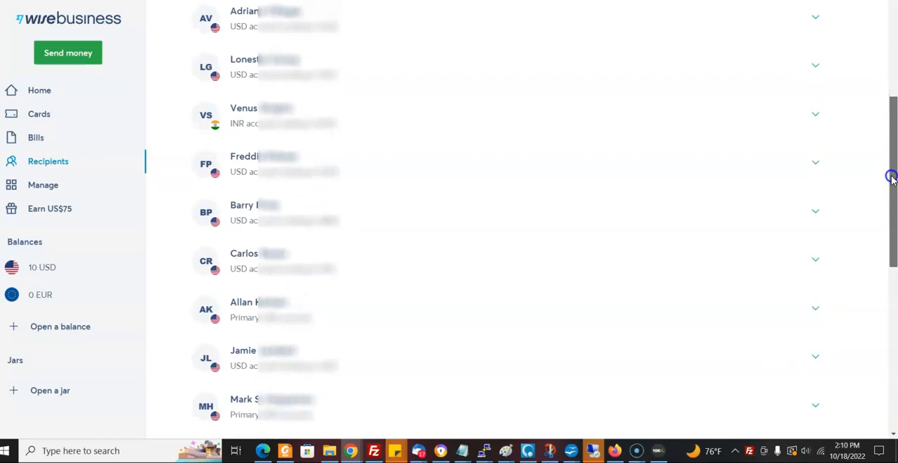
{"action": "scroll", "scroll_direction": "up", "scroll_amount": 3}
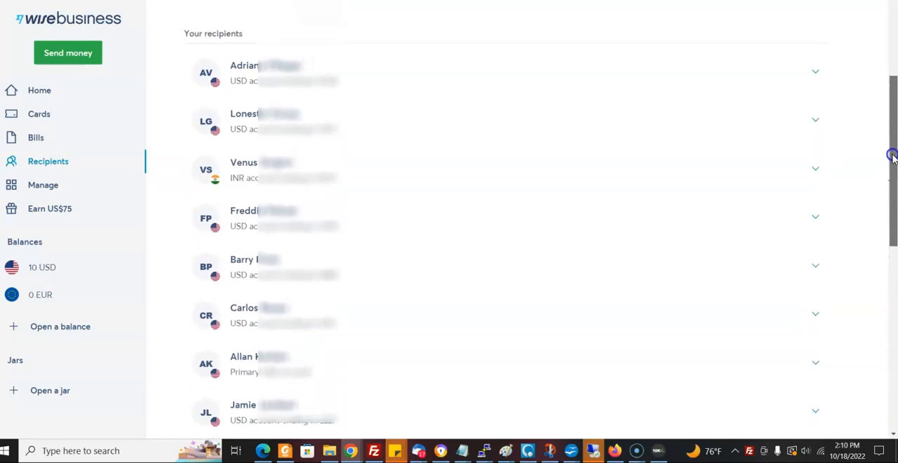
{"action": "scroll", "scroll_direction": "down", "scroll_amount": 3}
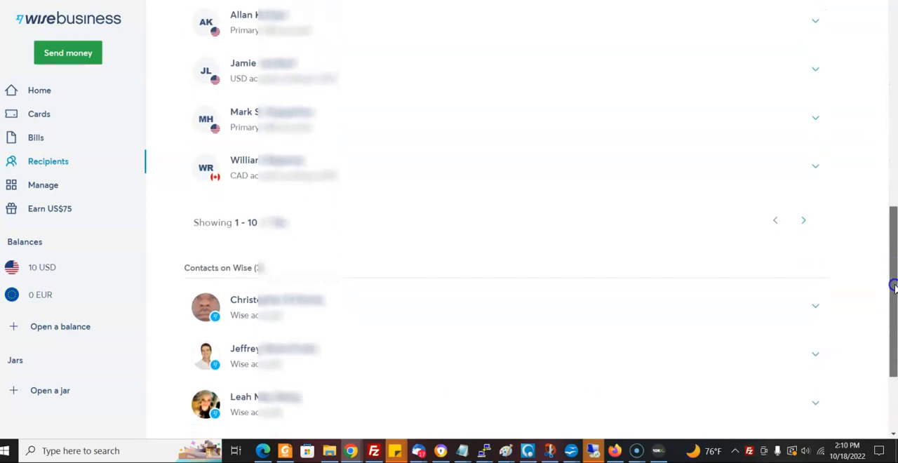
{"action": "scroll", "scroll_direction": "down", "scroll_amount": 3}
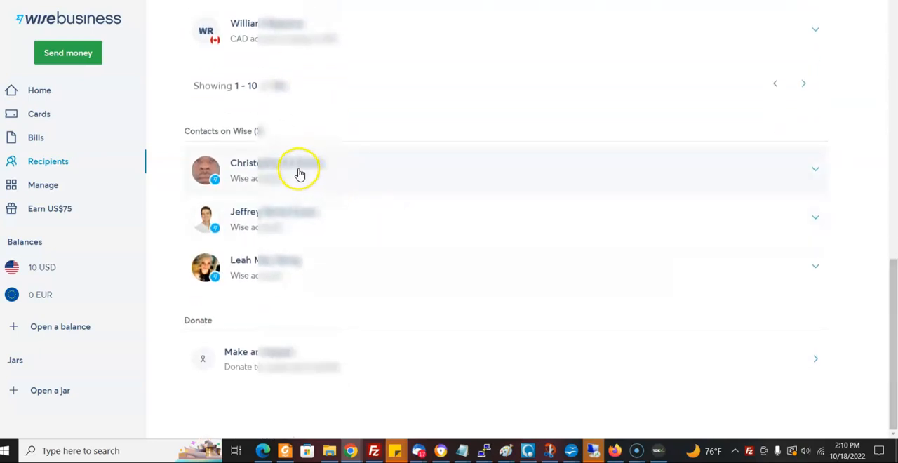
{"action": "mouse_move", "coordinate": [298, 174]}
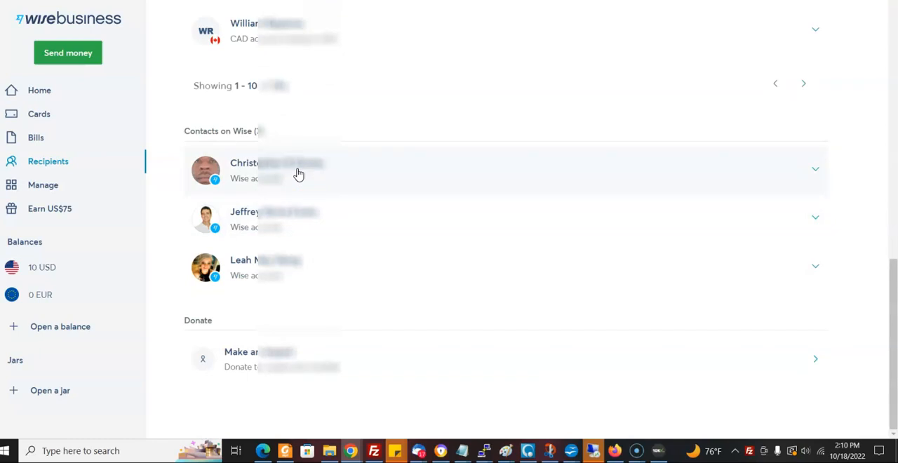
{"action": "mouse_move", "coordinate": [267, 219]}
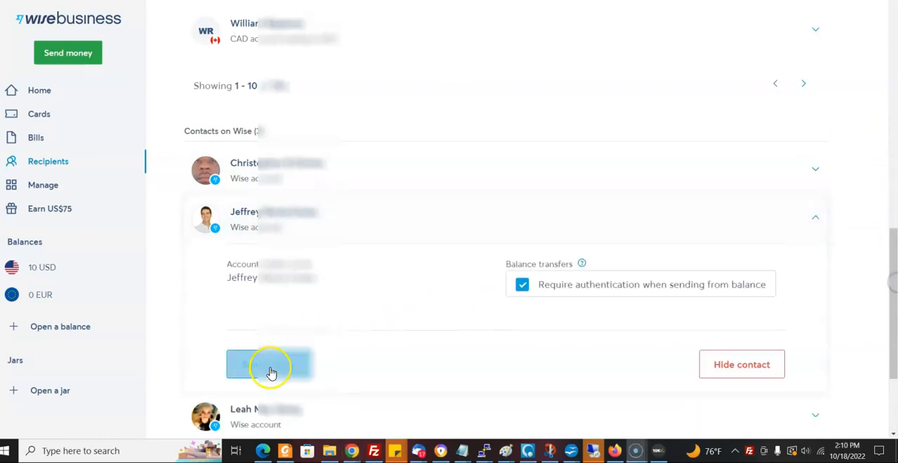
Step: Start sending 19 USD to contact Jeffrey, switching recipient currency from CAD to USD
{"action": "left_click", "coordinate": [270, 365]}
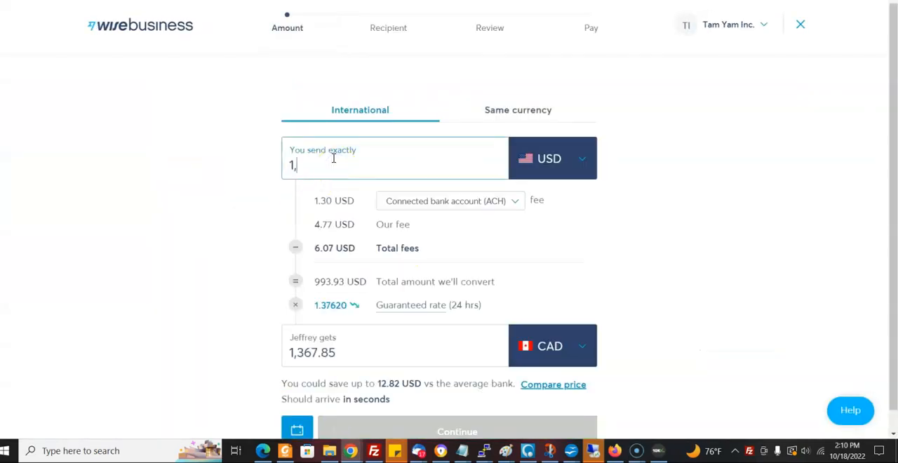
{"action": "type", "text": "9"}
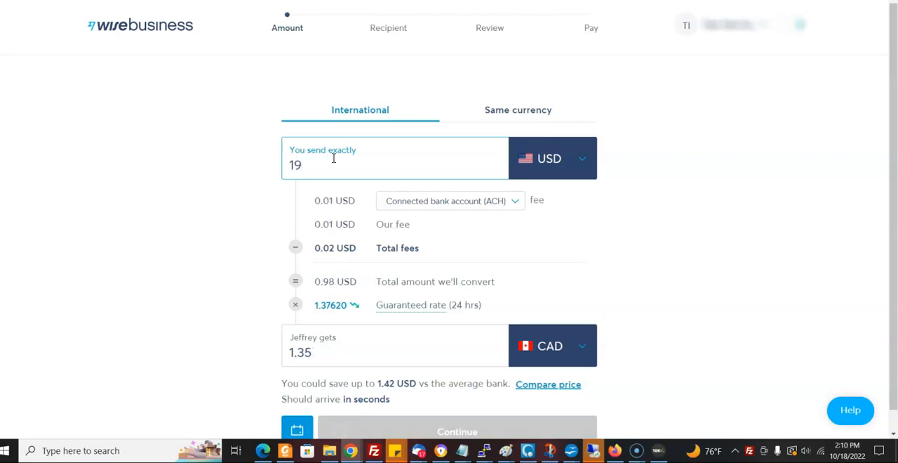
{"action": "left_click", "coordinate": [553, 346]}
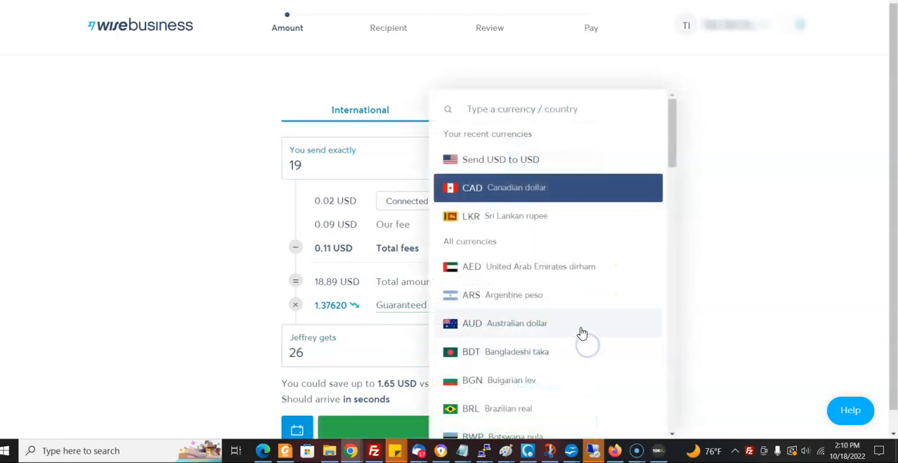
{"action": "left_click", "coordinate": [502, 159]}
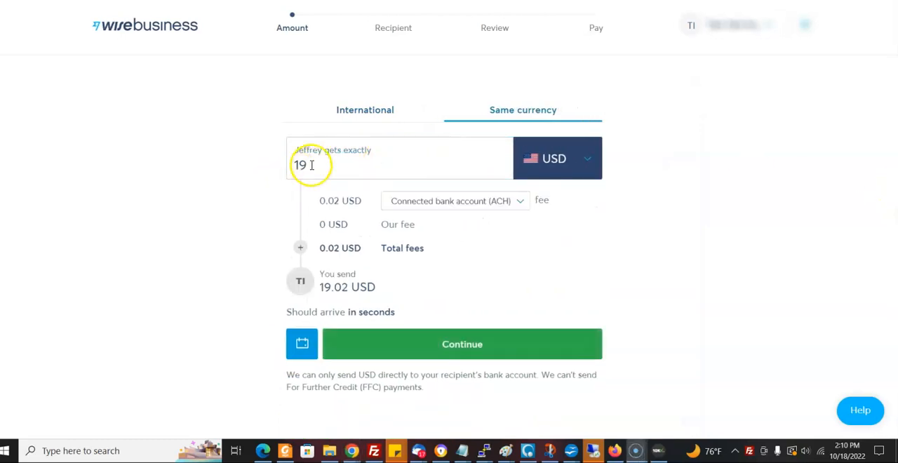
Step: Make Jeffrey get exactly 10 USD, paid from the balance with 0 USD fees
{"action": "type", "text": "10"}
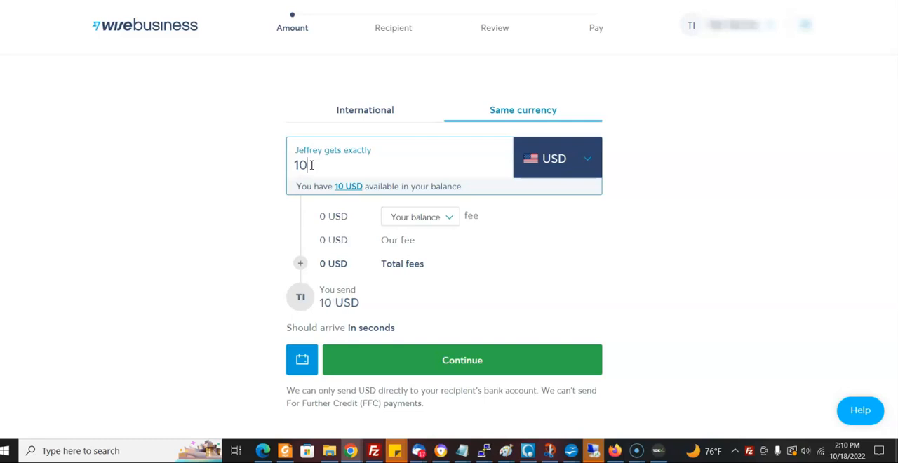
{"action": "mouse_move", "coordinate": [331, 184]}
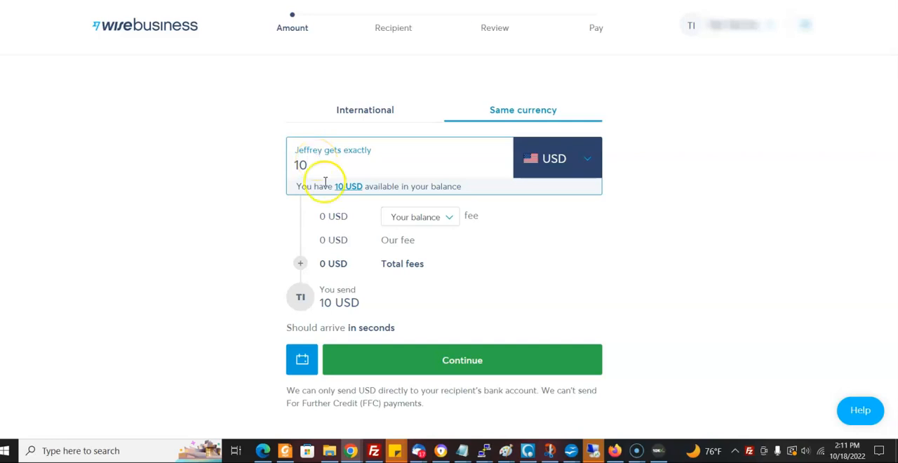
{"action": "mouse_move", "coordinate": [353, 306]}
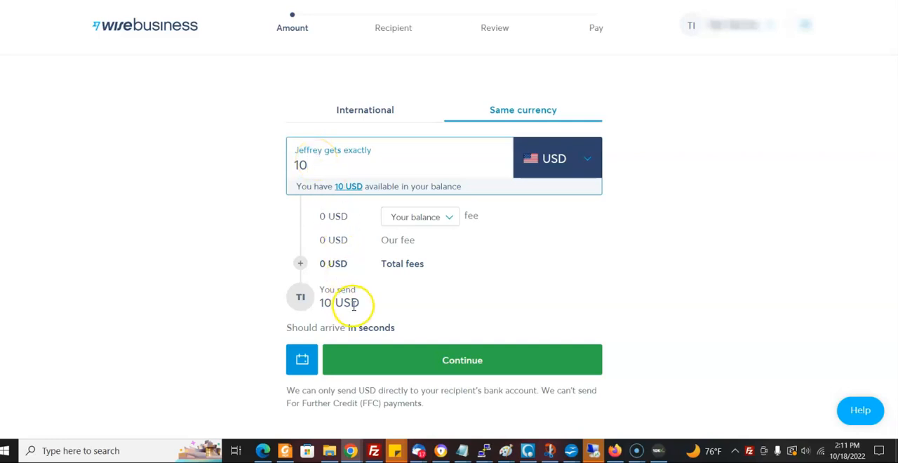
{"action": "mouse_move", "coordinate": [362, 313]}
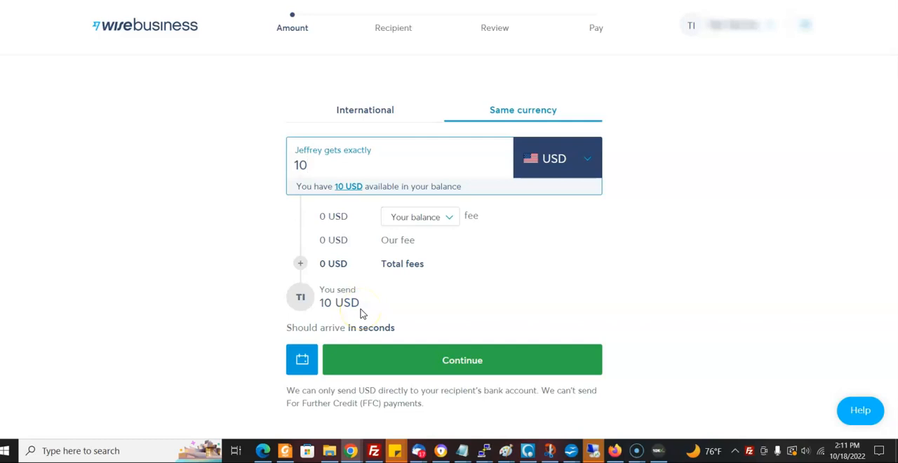
{"action": "mouse_move", "coordinate": [291, 226]}
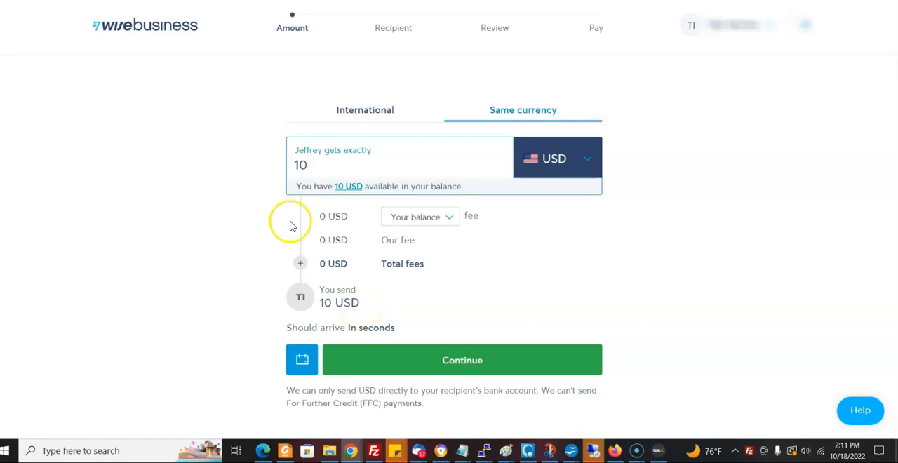
{"action": "left_click", "coordinate": [337, 165]}
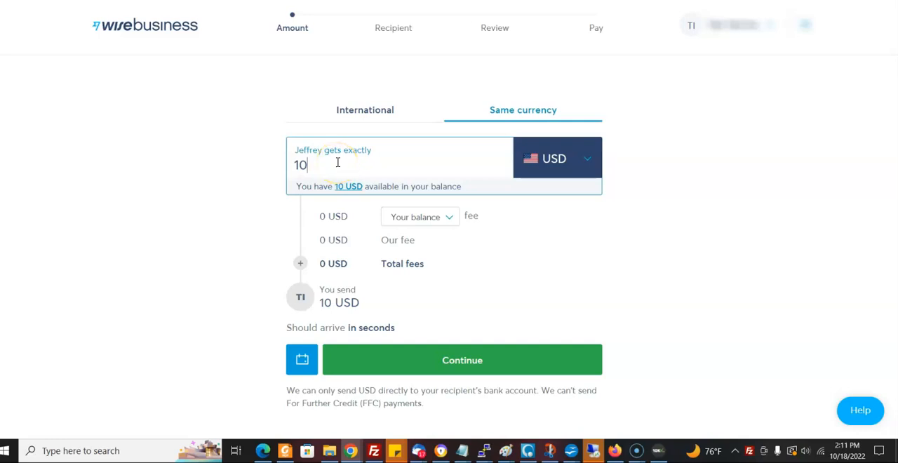
{"action": "mouse_move", "coordinate": [365, 328]}
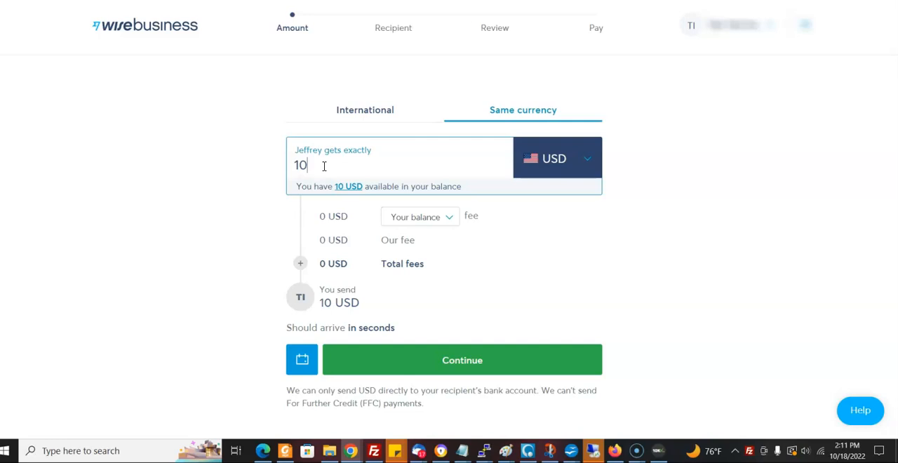
{"action": "mouse_move", "coordinate": [330, 292]}
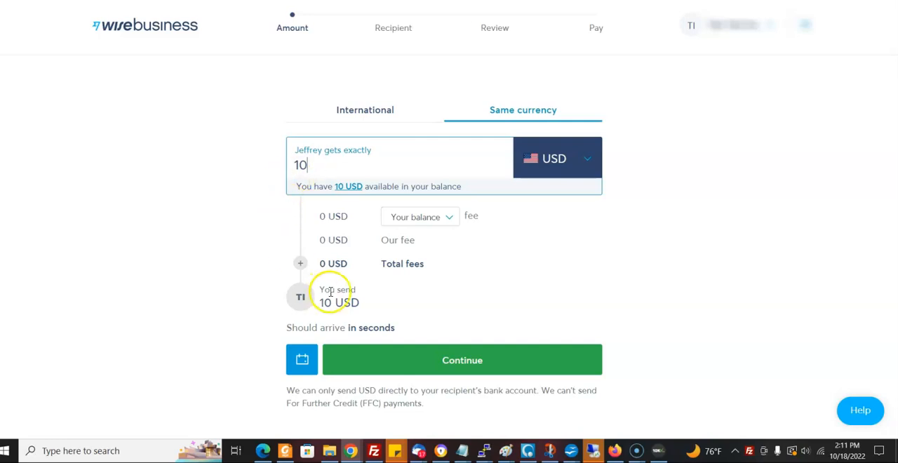
{"action": "mouse_move", "coordinate": [214, 236]}
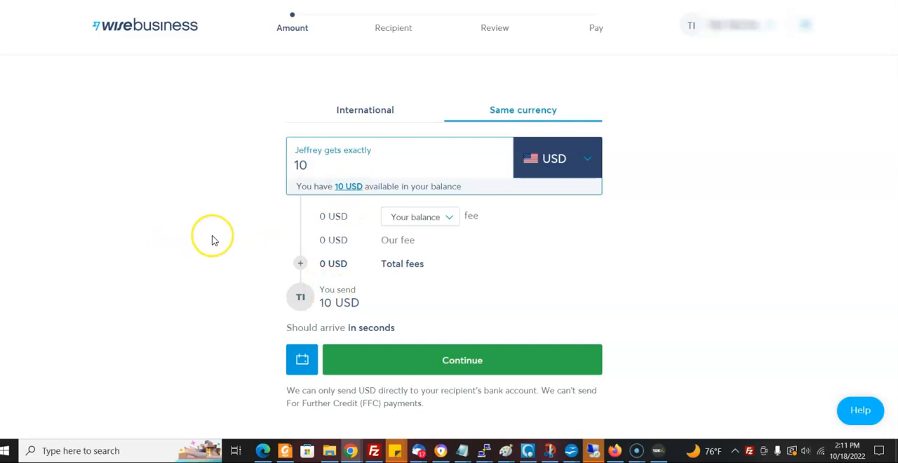
{"action": "mouse_move", "coordinate": [214, 239]}
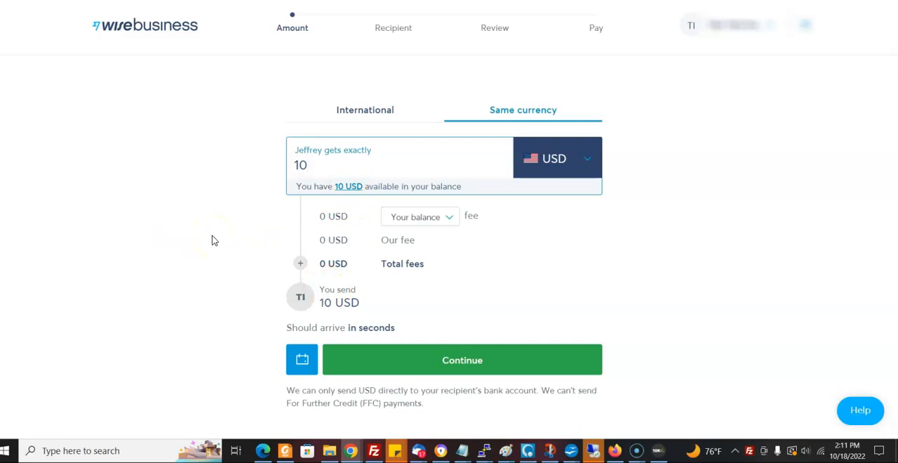
{"action": "mouse_move", "coordinate": [207, 225]}
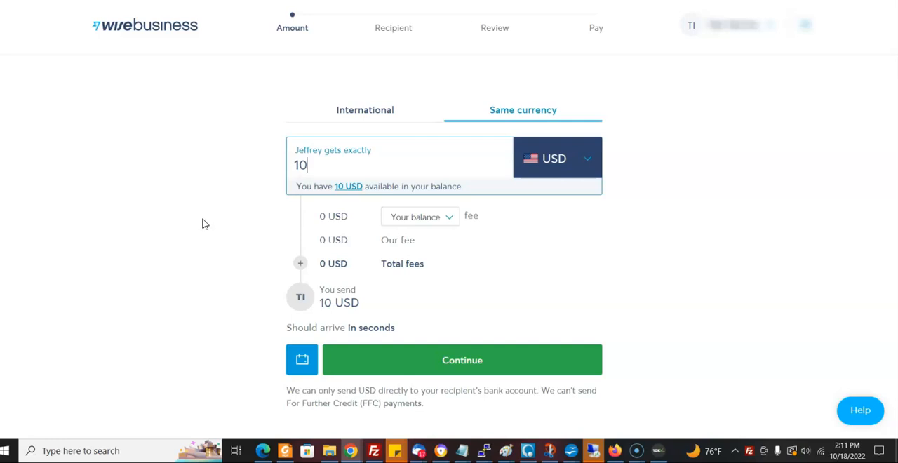
{"action": "mouse_move", "coordinate": [576, 209]}
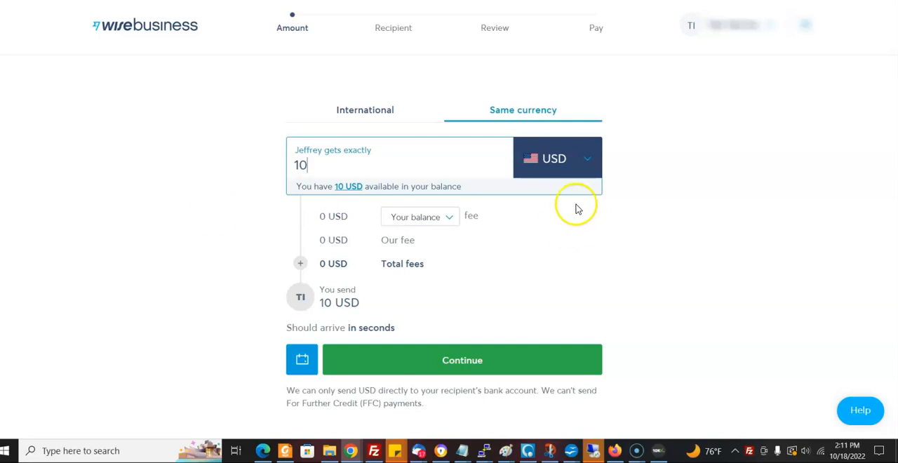
{"action": "mouse_move", "coordinate": [554, 159]}
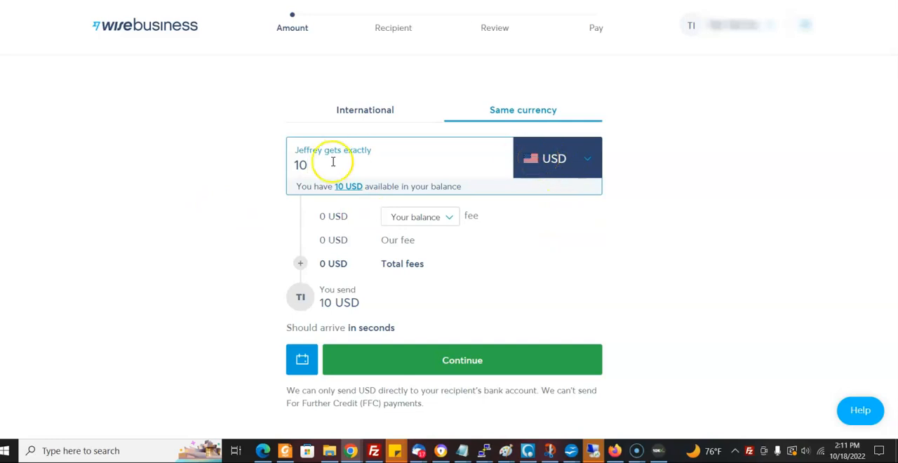
{"action": "mouse_move", "coordinate": [229, 212]}
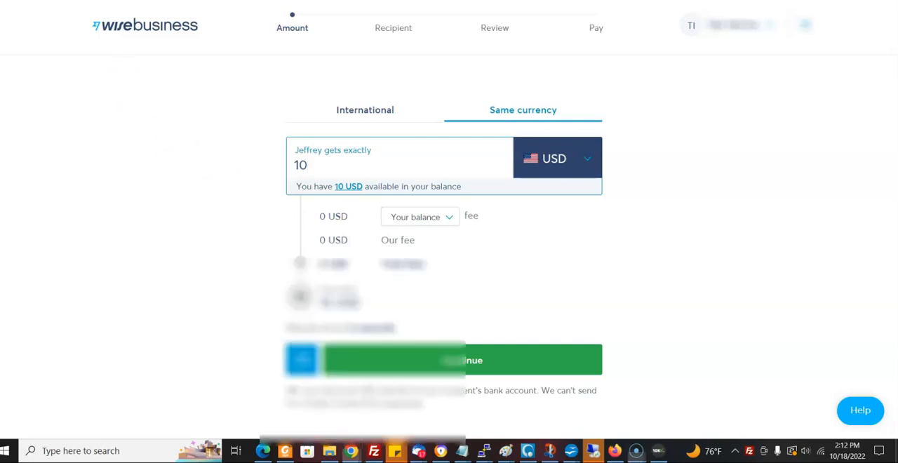
Step: Navigate from Recipients to the Cards page offering the 9 USD debit card
{"action": "left_click", "coordinate": [74, 226]}
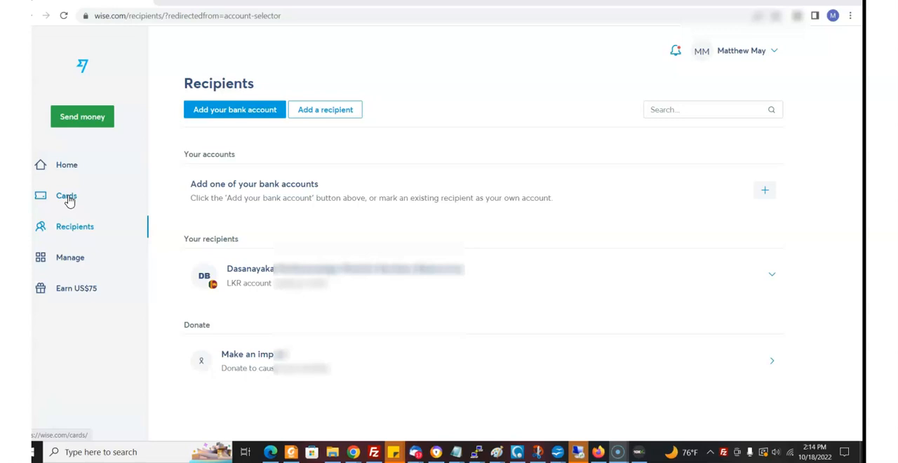
{"action": "left_click", "coordinate": [66, 196]}
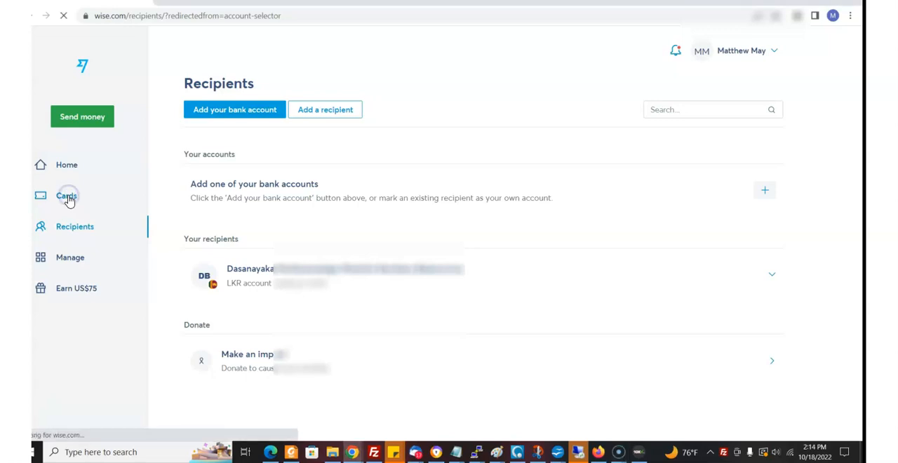
{"action": "left_click", "coordinate": [66, 195]}
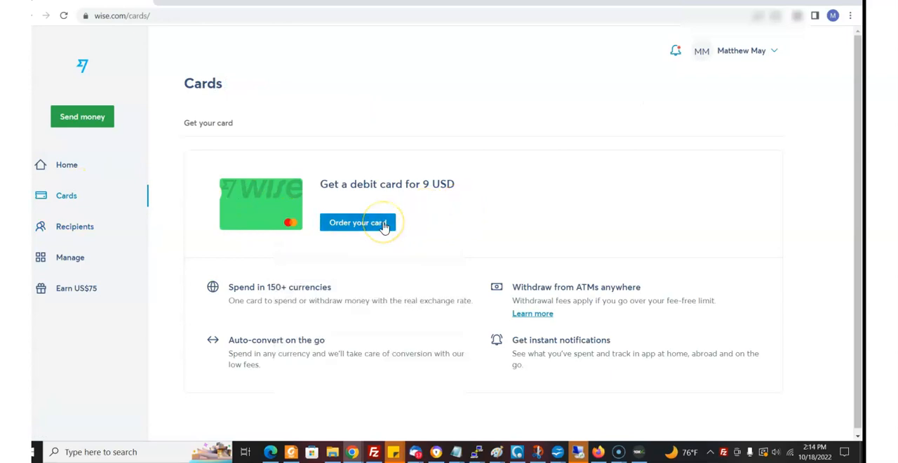
{"action": "mouse_move", "coordinate": [561, 175]}
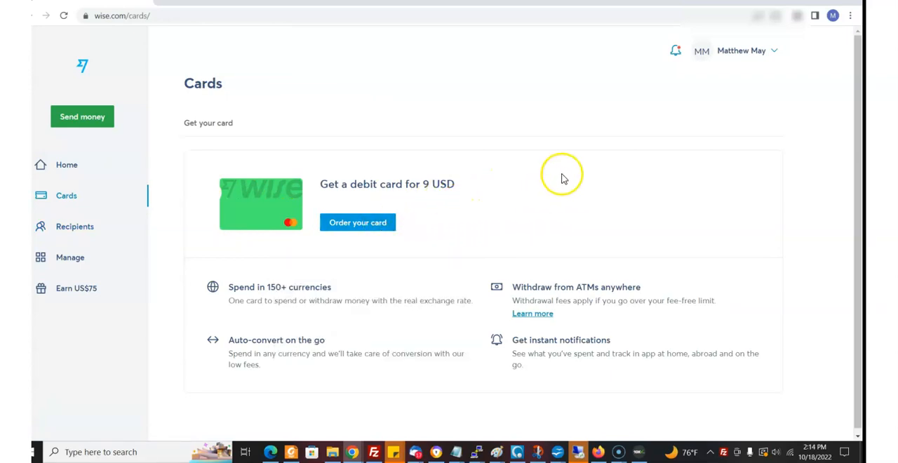
{"action": "mouse_move", "coordinate": [66, 407]}
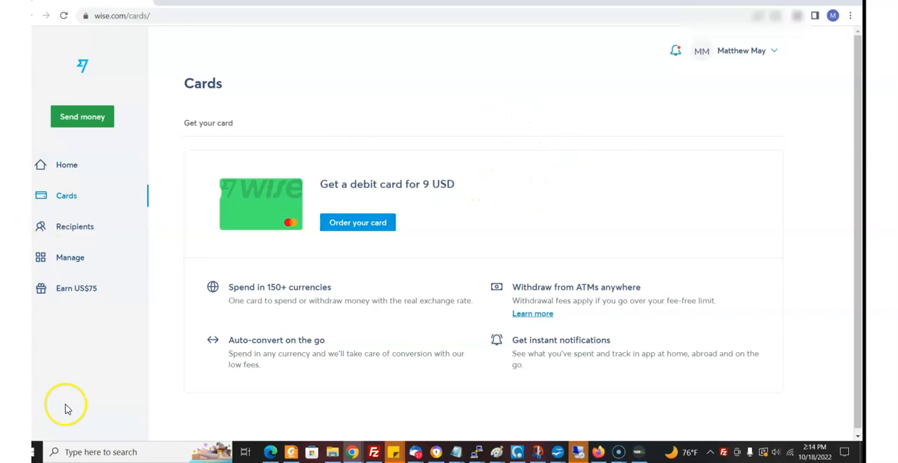
{"action": "left_click", "coordinate": [533, 313]}
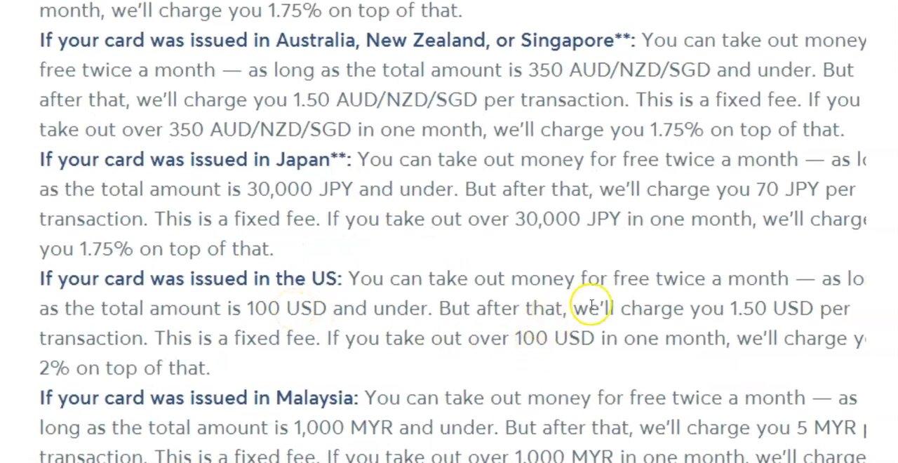
{"action": "mouse_move", "coordinate": [838, 301]}
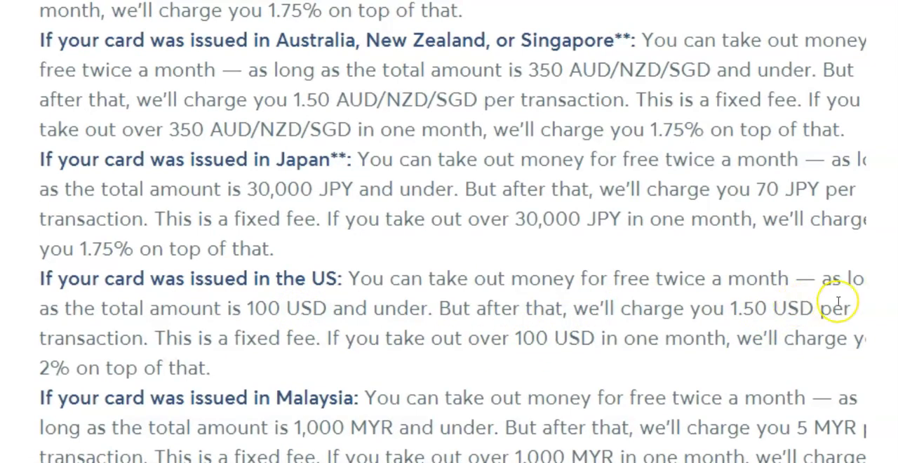
{"action": "mouse_move", "coordinate": [839, 302]}
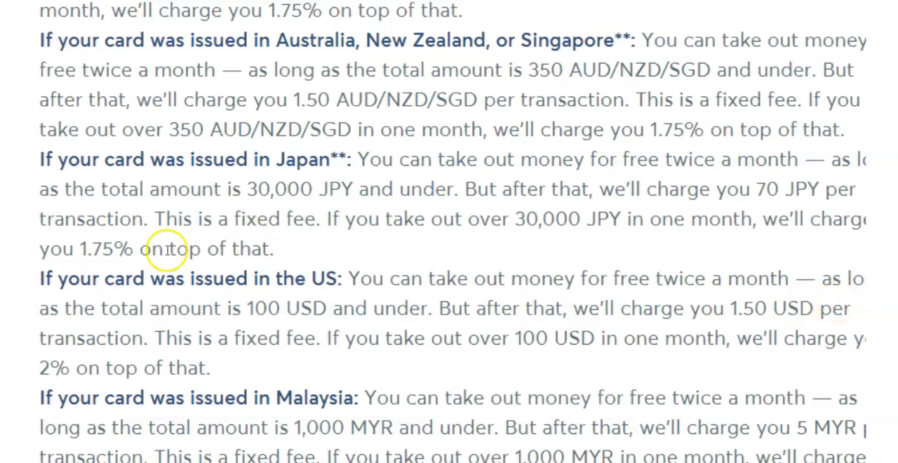
{"action": "mouse_move", "coordinate": [132, 10]}
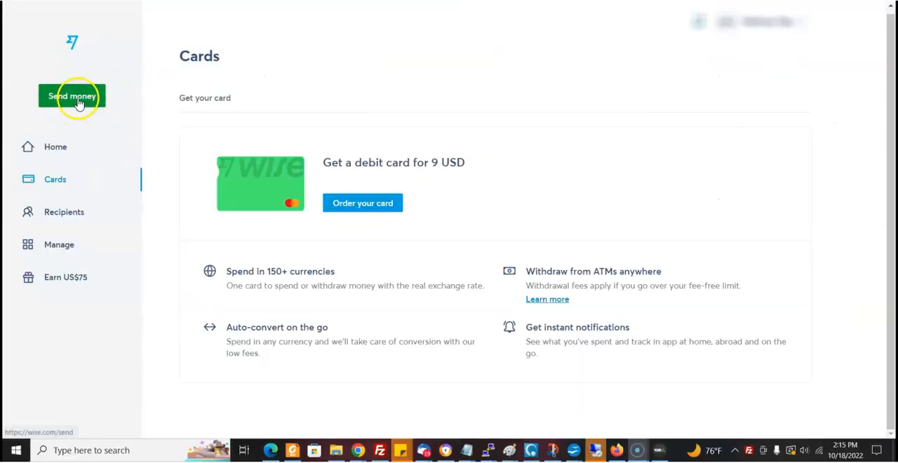
Step: Open Send money and replace the send amount for a 110 USD to 149.31 CAD quote
{"action": "left_click", "coordinate": [71, 96]}
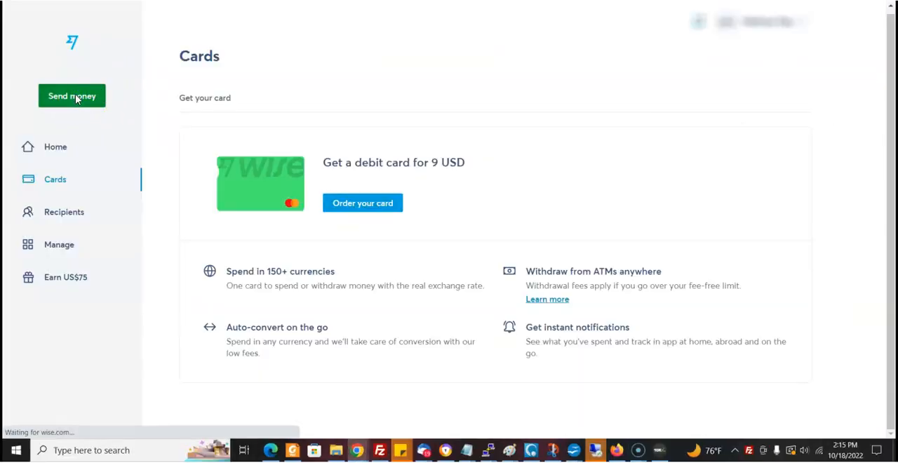
{"action": "left_click", "coordinate": [71, 96]}
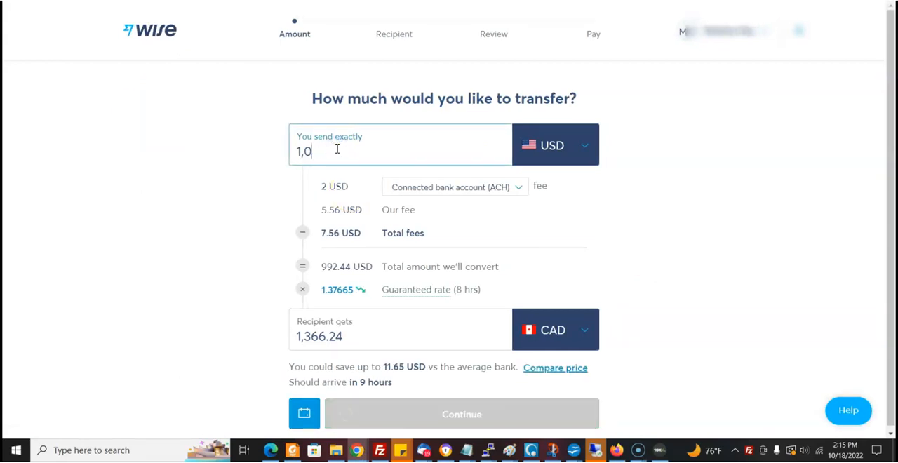
{"action": "key", "text": "Backspace"}
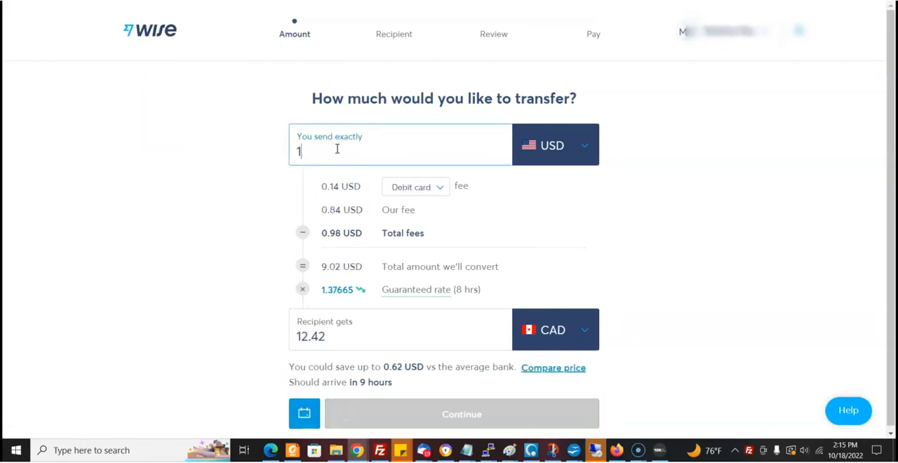
{"action": "type", "text": "10"}
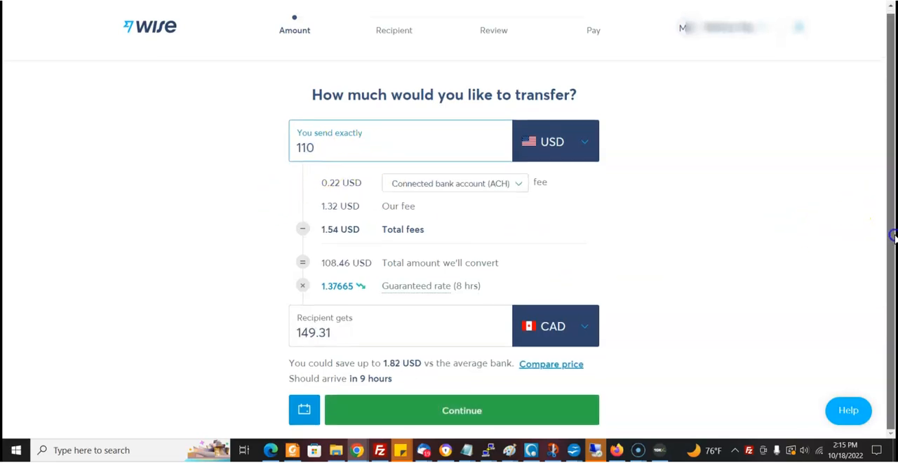
{"action": "mouse_move", "coordinate": [312, 211]}
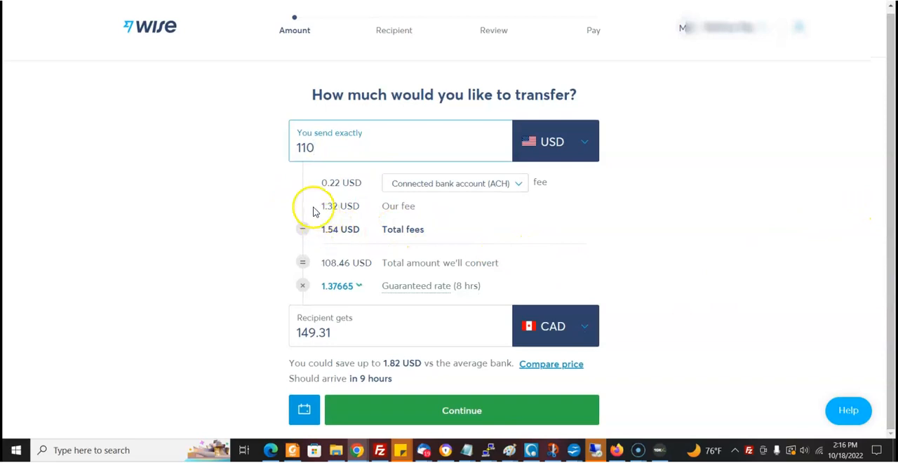
{"action": "mouse_move", "coordinate": [311, 204]}
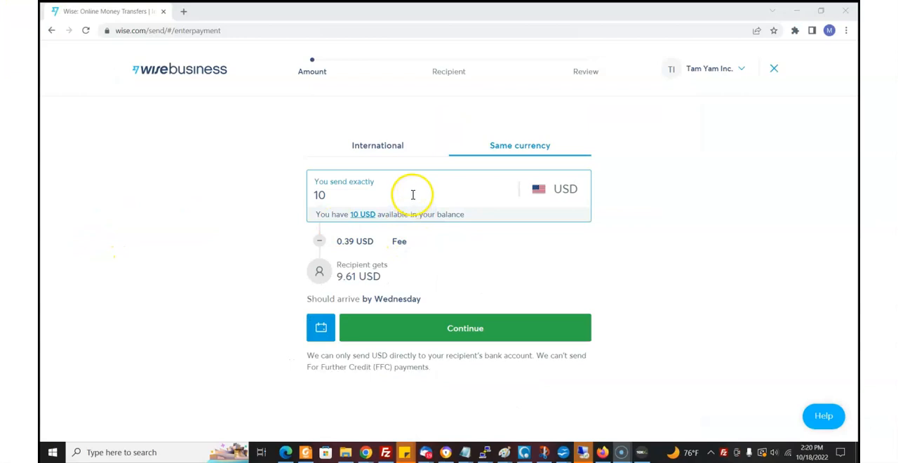
Step: Continue past the 10 USD amount step and expand the saved recipients list
{"action": "left_click", "coordinate": [466, 328]}
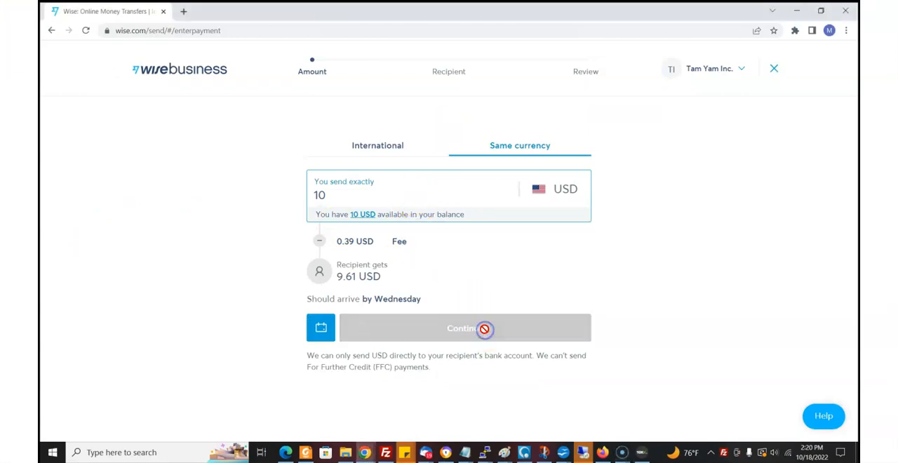
{"action": "left_click", "coordinate": [465, 327]}
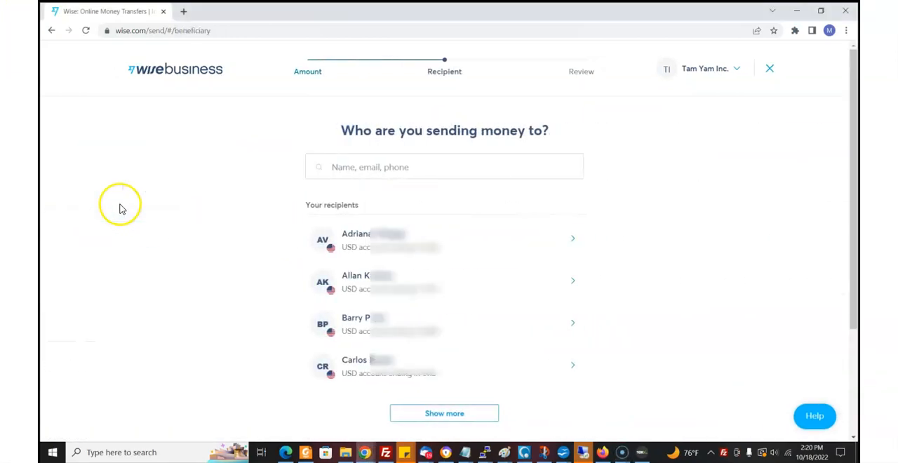
{"action": "scroll", "scroll_direction": "down", "scroll_amount": 3}
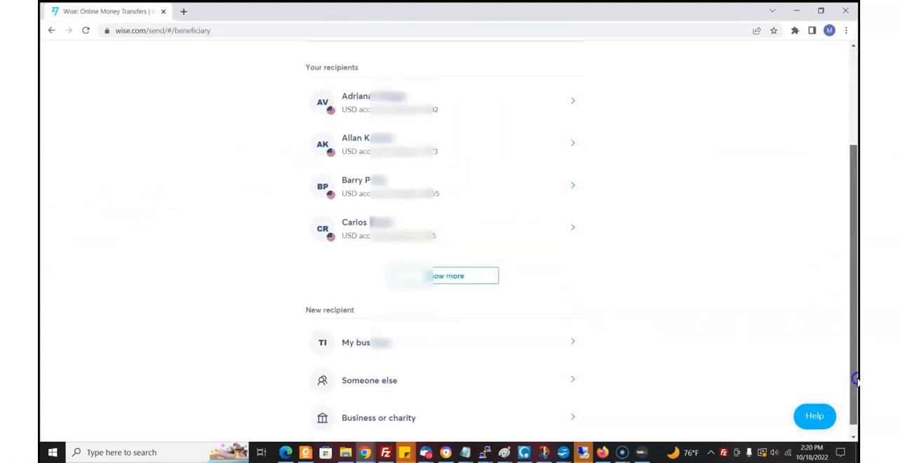
{"action": "left_click", "coordinate": [365, 343]}
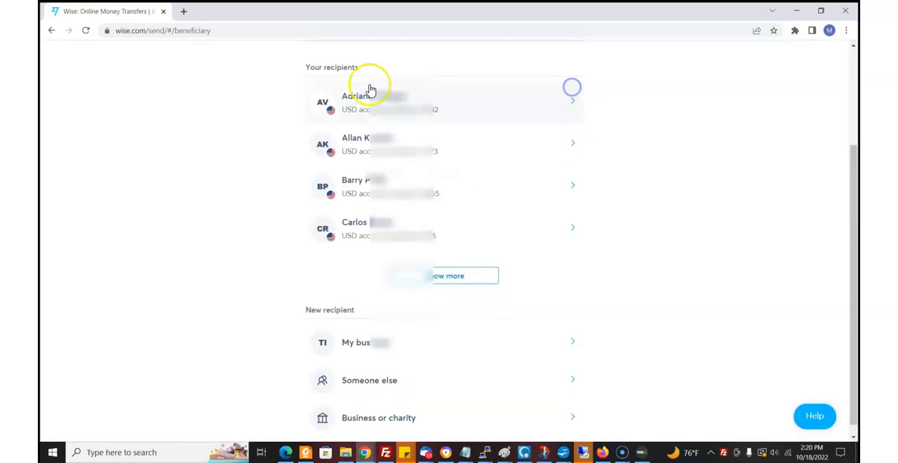
{"action": "scroll", "scroll_direction": "down", "scroll_amount": 3}
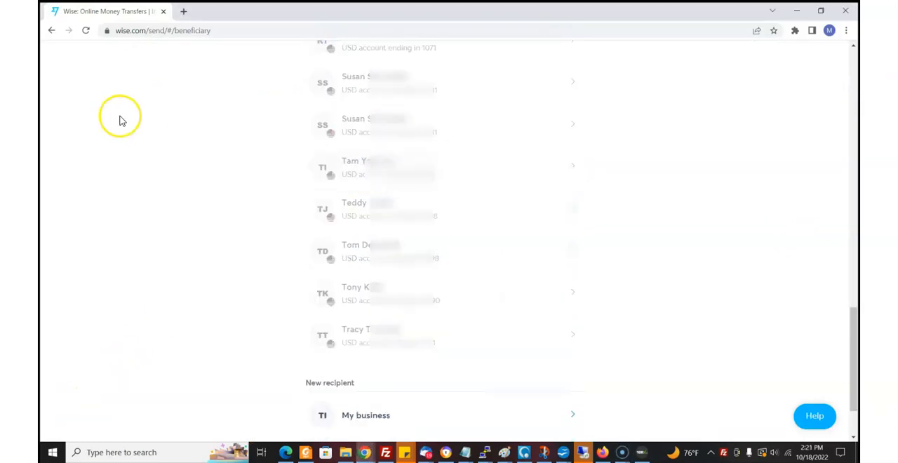
{"action": "mouse_move", "coordinate": [126, 113]}
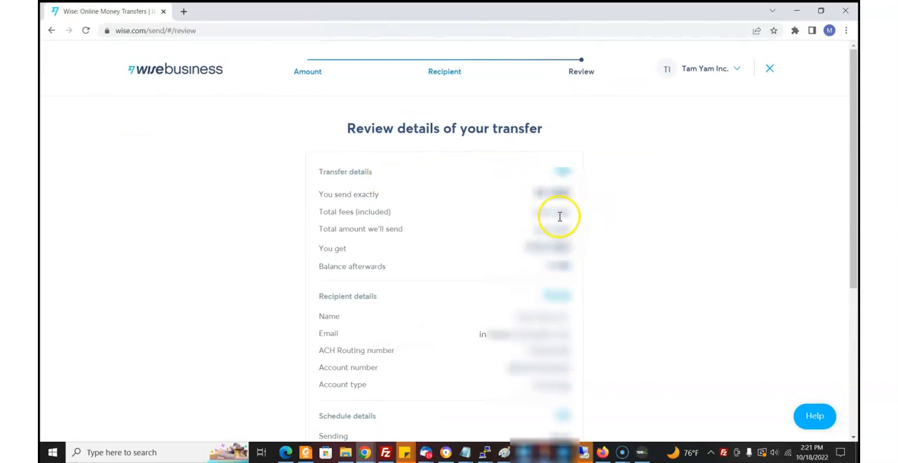
Step: Scroll the transfer review to check 0.39 USD fees and 9.61 USD received
{"action": "scroll", "scroll_direction": "down", "scroll_amount": 3}
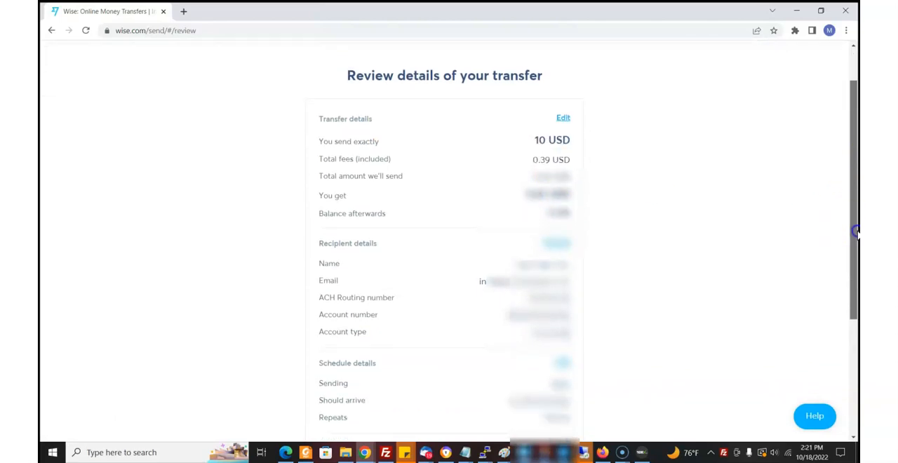
{"action": "scroll", "scroll_direction": "up", "scroll_amount": 3}
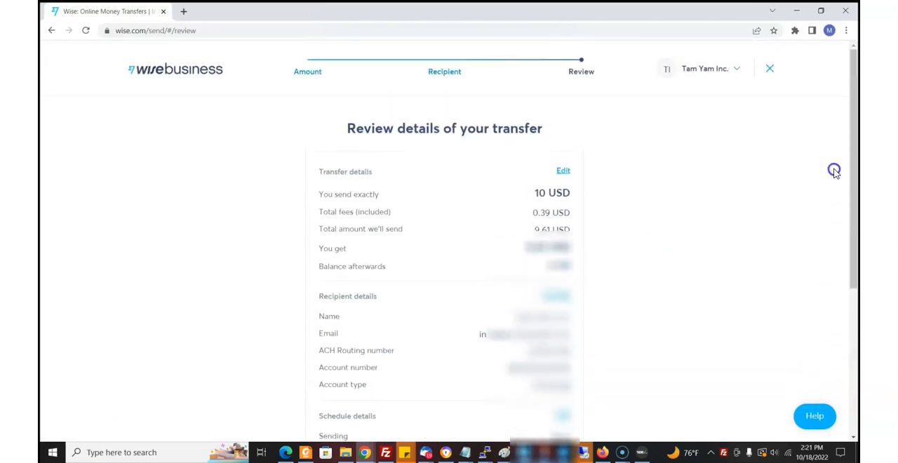
{"action": "mouse_move", "coordinate": [42, 109]}
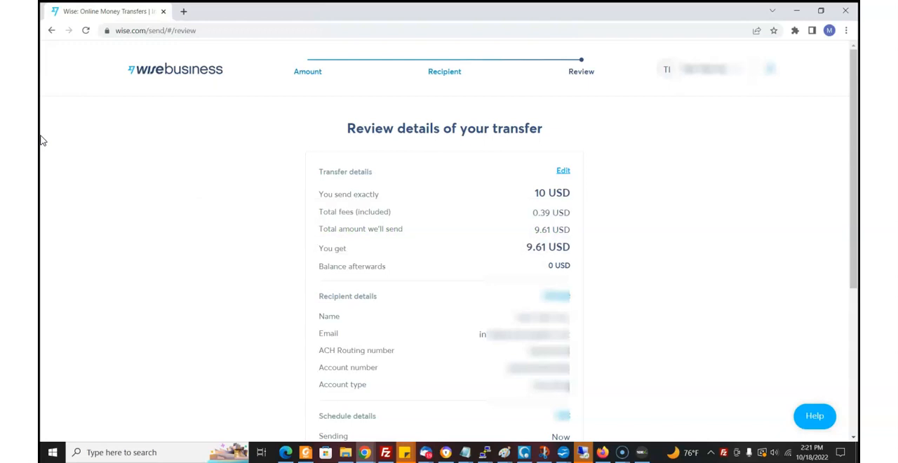
{"action": "mouse_move", "coordinate": [42, 133]}
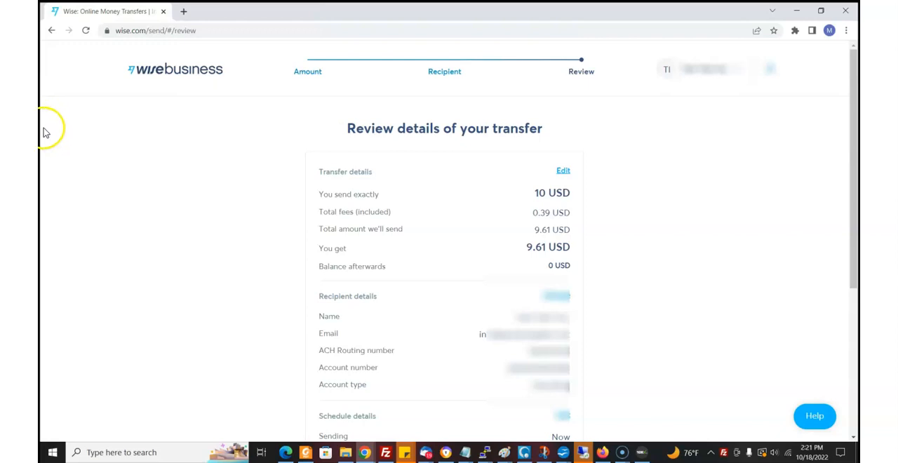
{"action": "mouse_move", "coordinate": [45, 126]}
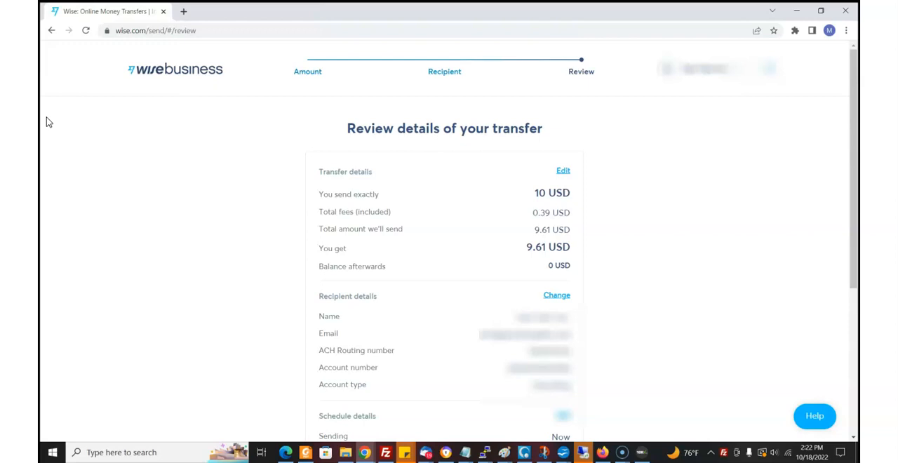
{"action": "mouse_move", "coordinate": [44, 156]}
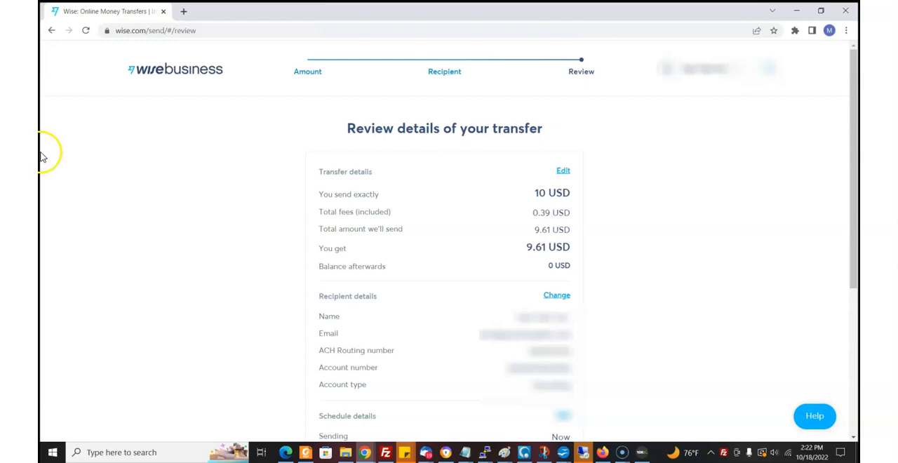
{"action": "mouse_move", "coordinate": [43, 158]}
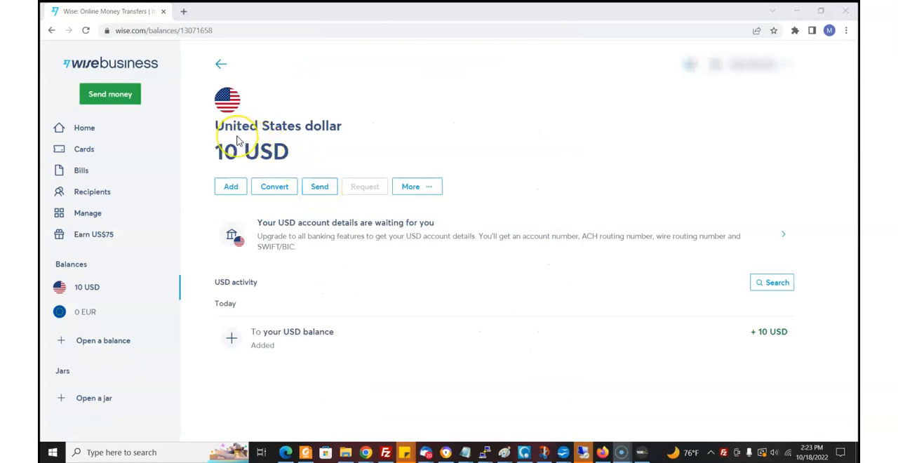
{"action": "mouse_move", "coordinate": [239, 156]}
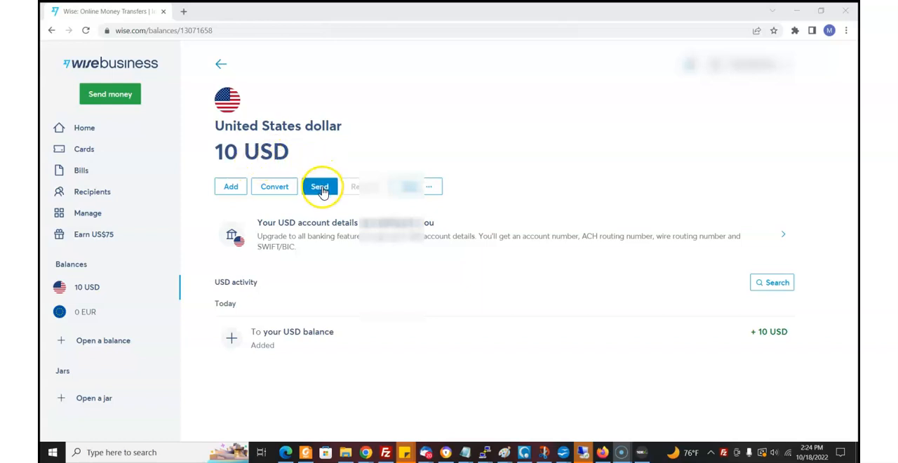
Step: Start a same-currency send of 10 USD from the USD balance and continue to recipients
{"action": "left_click", "coordinate": [319, 187]}
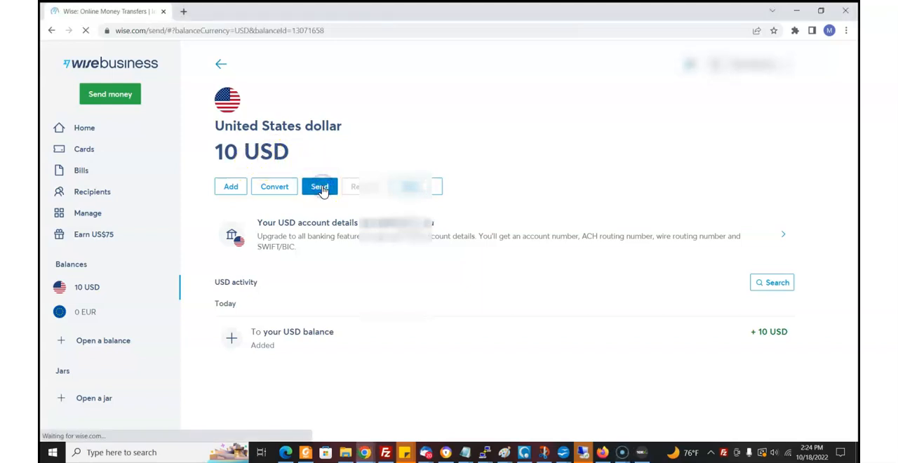
{"action": "left_click", "coordinate": [319, 187]}
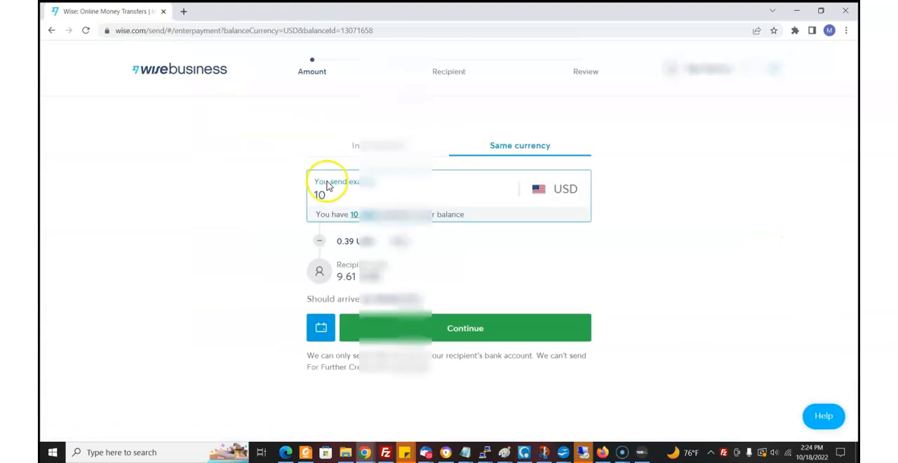
{"action": "mouse_move", "coordinate": [491, 225]}
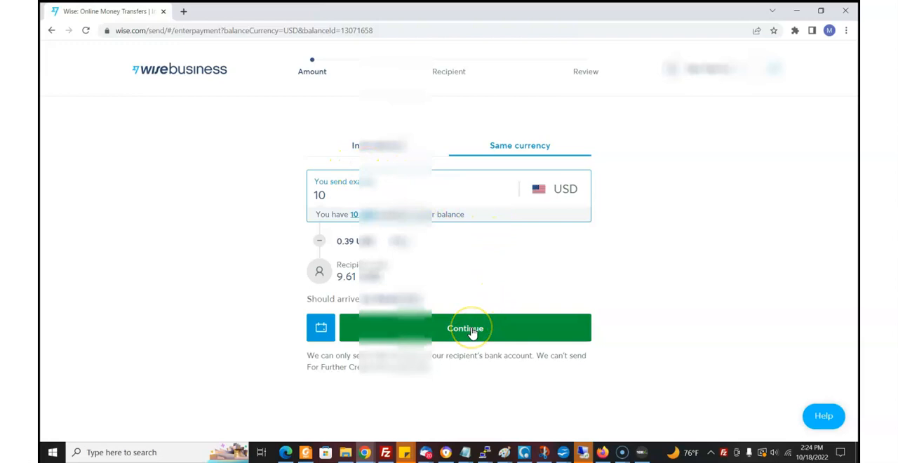
{"action": "left_click", "coordinate": [465, 328]}
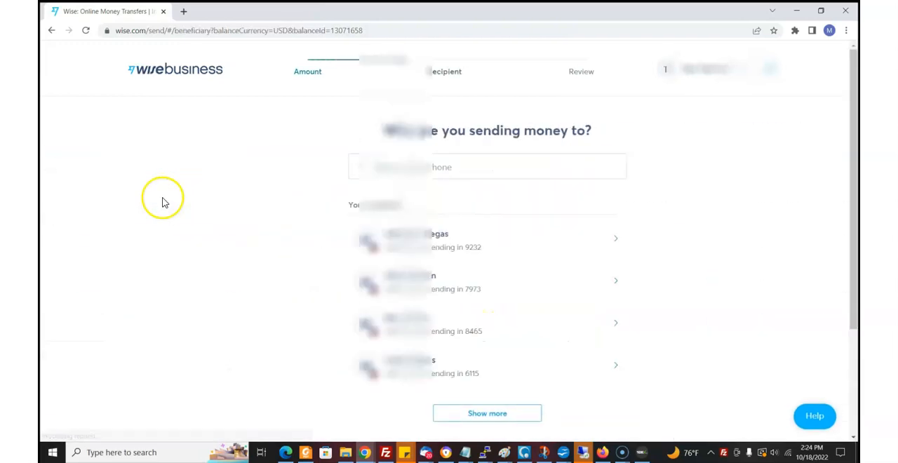
Step: Reveal the remaining saved recipients with Show more and scroll through the full list
{"action": "scroll", "scroll_direction": "down", "scroll_amount": 3}
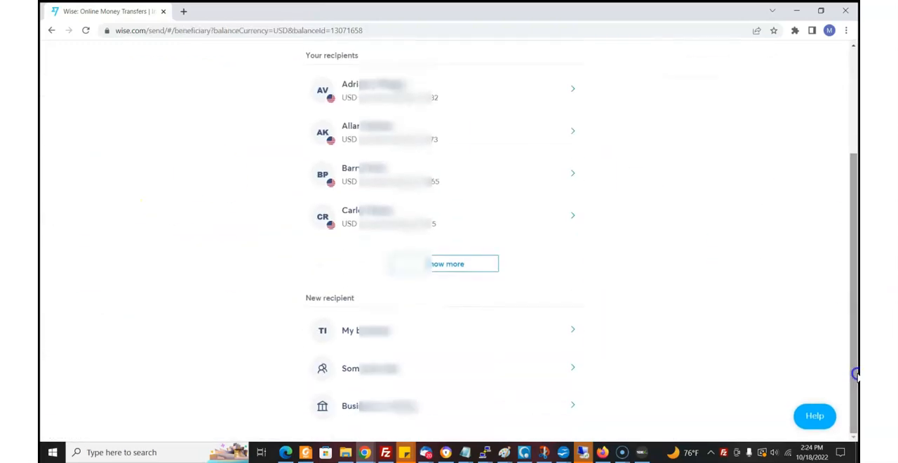
{"action": "left_click", "coordinate": [446, 264]}
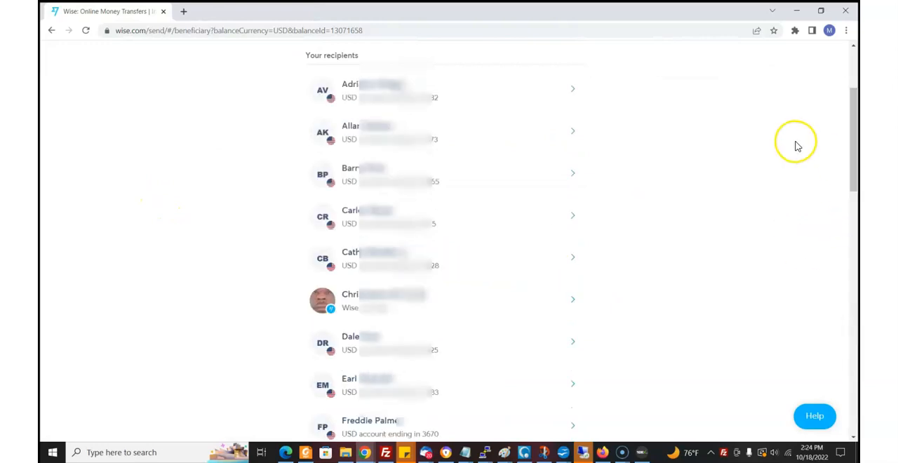
{"action": "scroll", "scroll_direction": "down", "scroll_amount": 3}
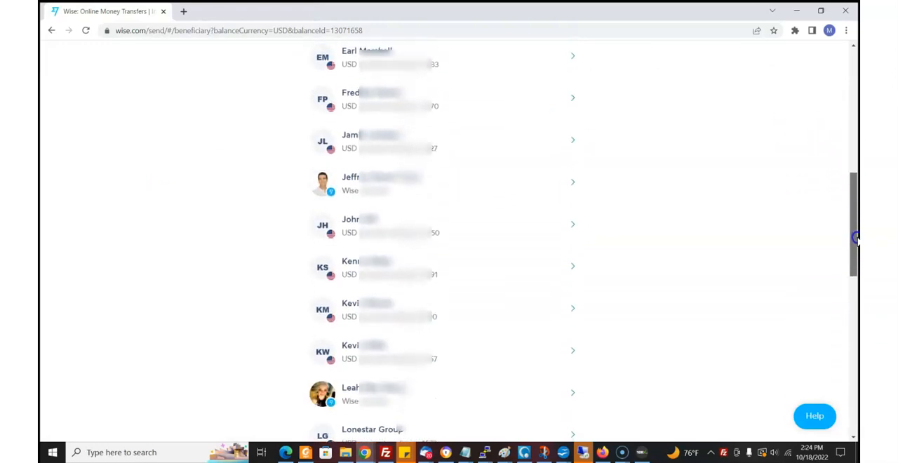
{"action": "scroll", "scroll_direction": "down", "scroll_amount": 3}
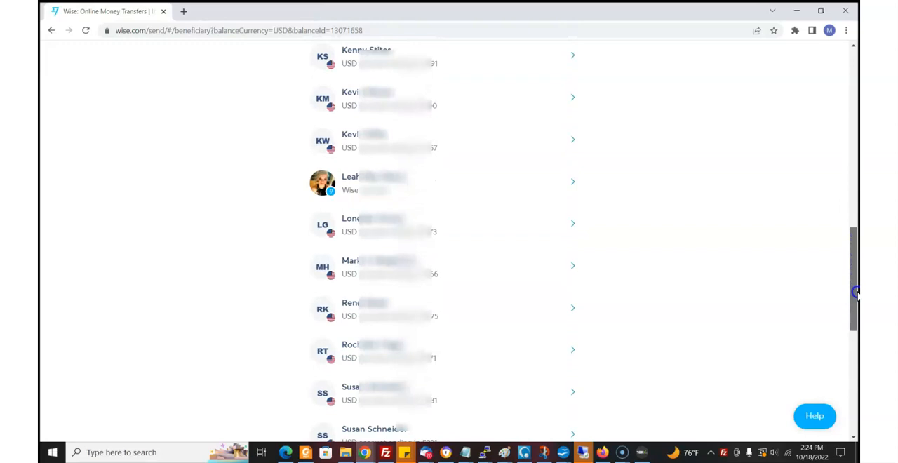
{"action": "scroll", "scroll_direction": "down", "scroll_amount": 3}
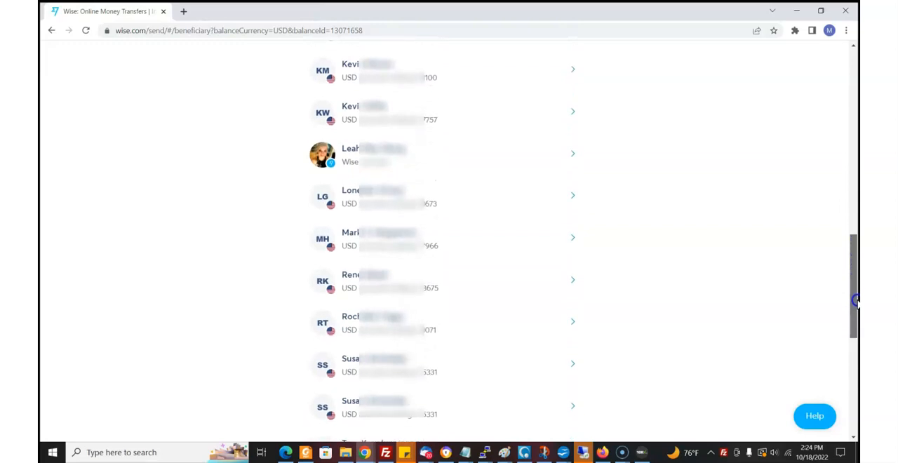
{"action": "scroll", "scroll_direction": "up", "scroll_amount": 3}
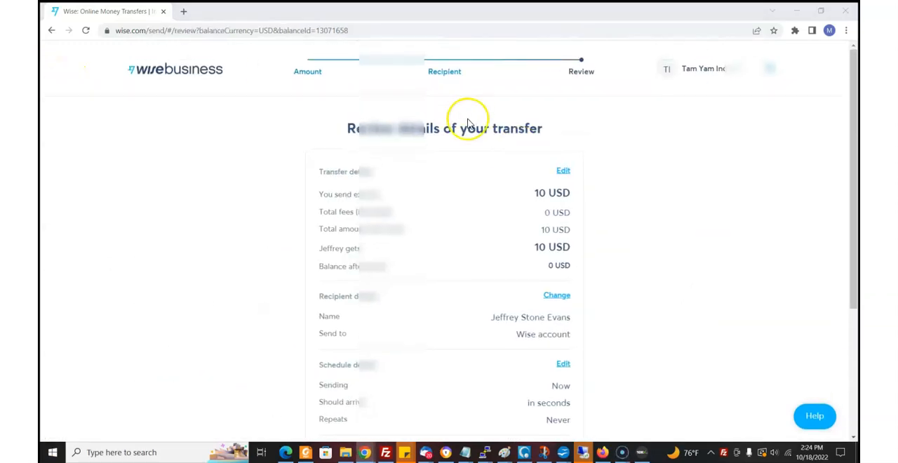
{"action": "mouse_move", "coordinate": [579, 281]}
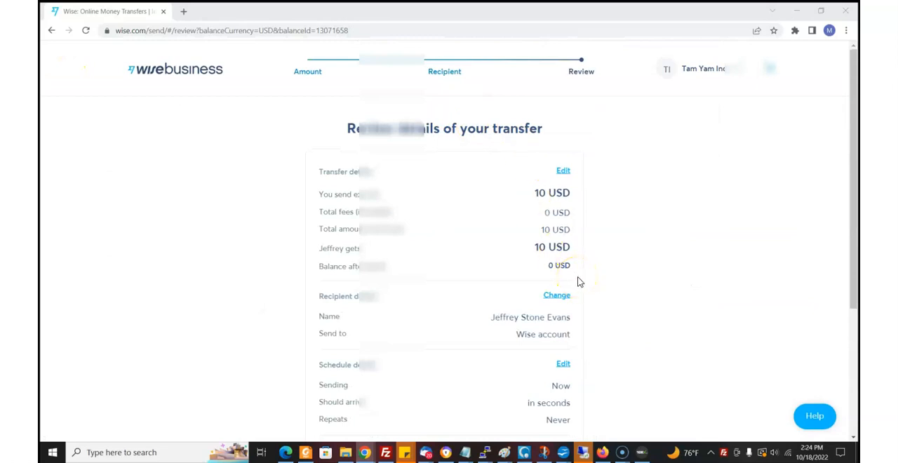
{"action": "mouse_move", "coordinate": [265, 175]}
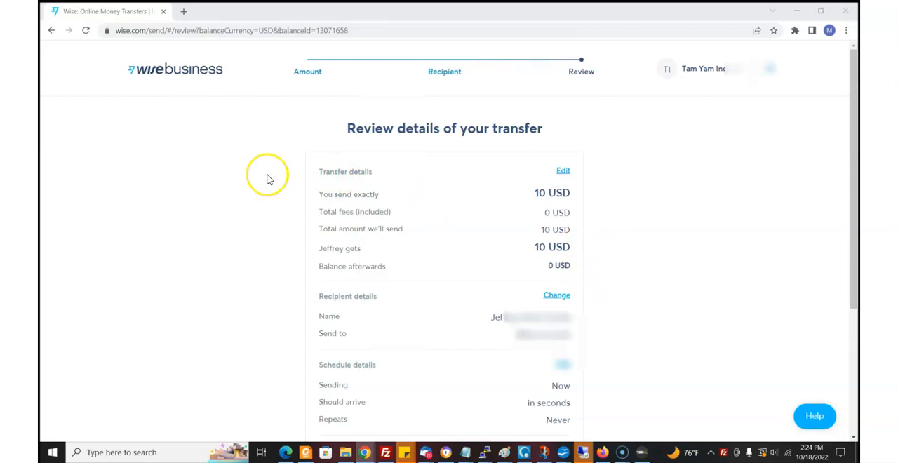
{"action": "mouse_move", "coordinate": [778, 250]}
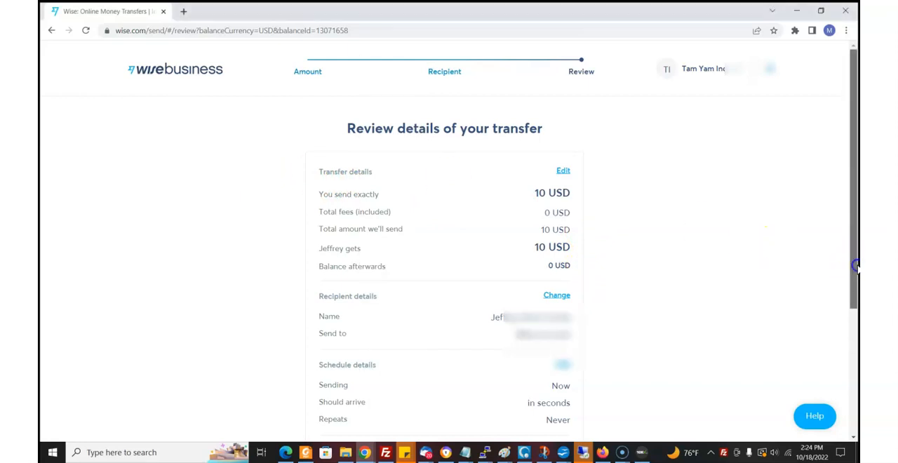
{"action": "mouse_move", "coordinate": [196, 165]}
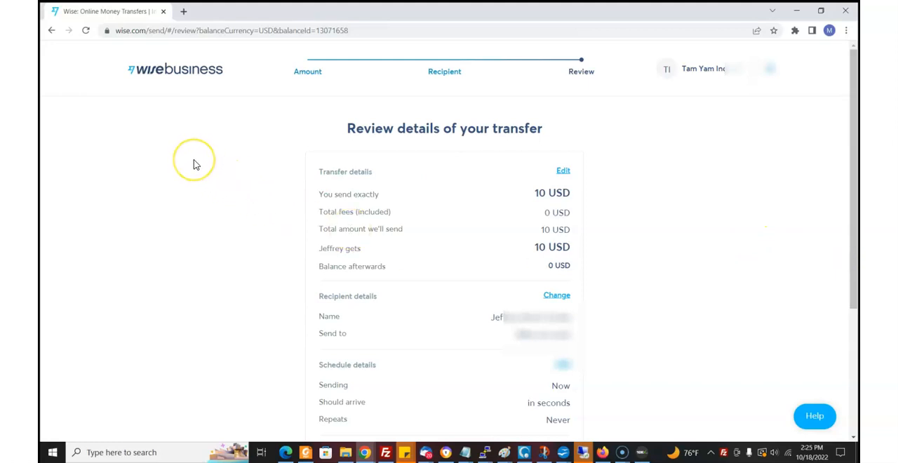
{"action": "mouse_move", "coordinate": [196, 164]}
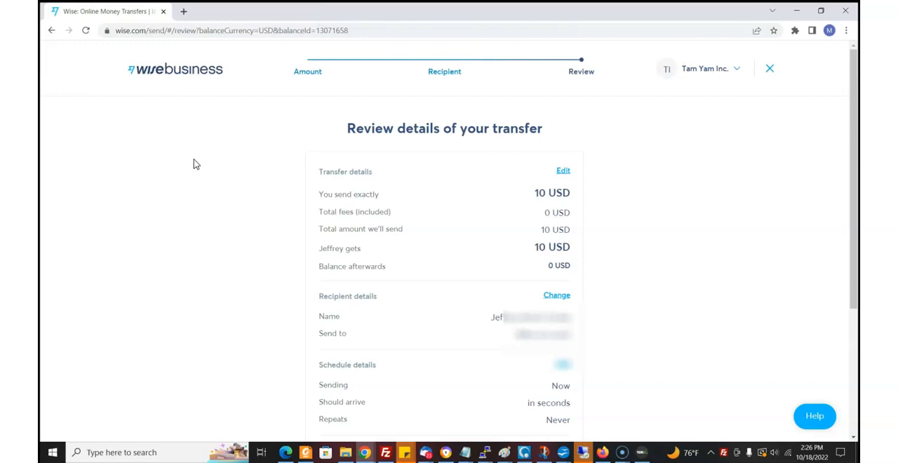
{"action": "mouse_move", "coordinate": [188, 174]}
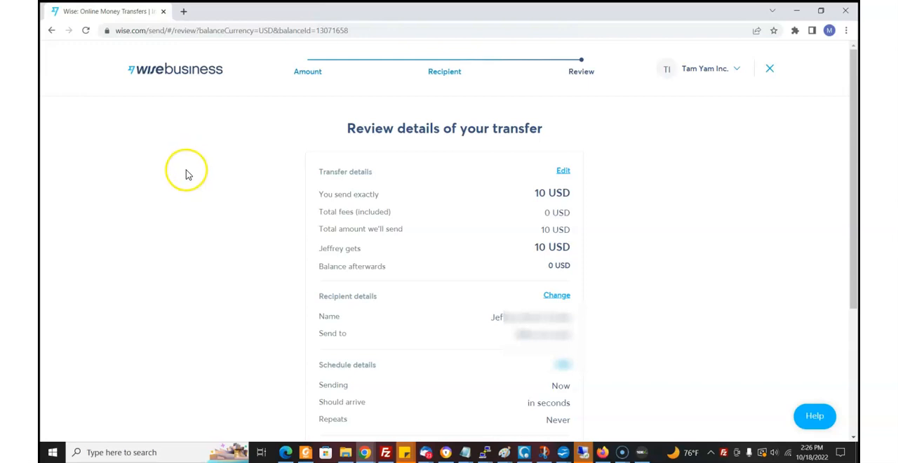
{"action": "mouse_move", "coordinate": [100, 163]}
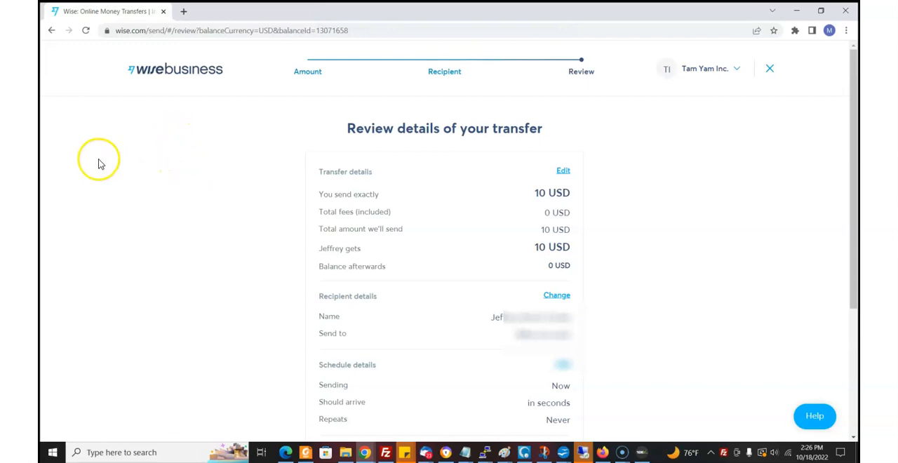
{"action": "mouse_move", "coordinate": [101, 161]}
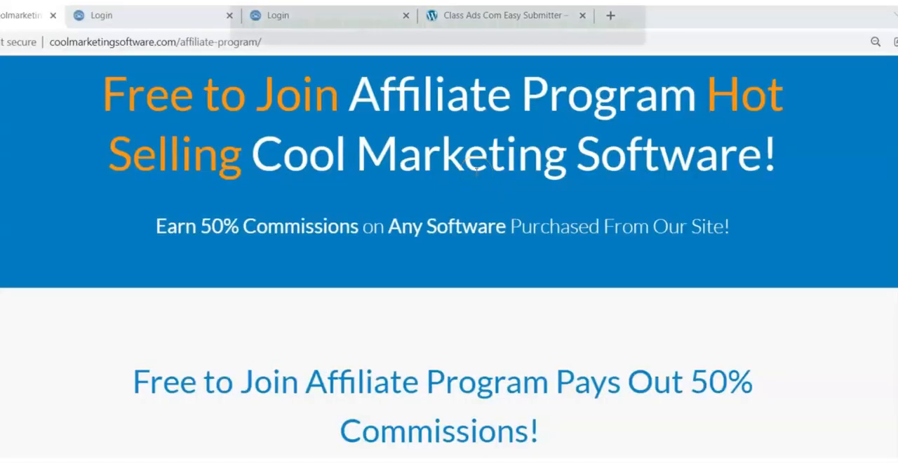
Step: Go to the coolmarketingsoftware.com affiliate-program tab and scroll to the 50% commissions section
{"action": "left_click", "coordinate": [582, 15]}
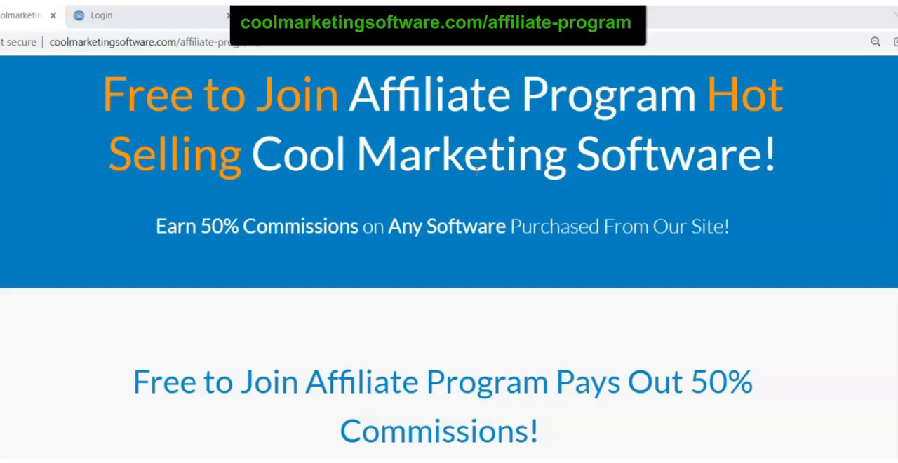
{"action": "mouse_move", "coordinate": [838, 235]}
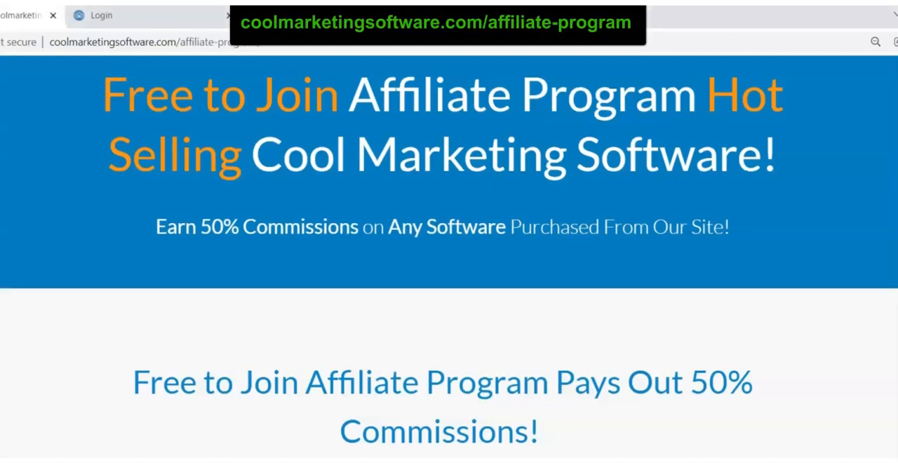
{"action": "scroll", "scroll_direction": "down", "scroll_amount": 3}
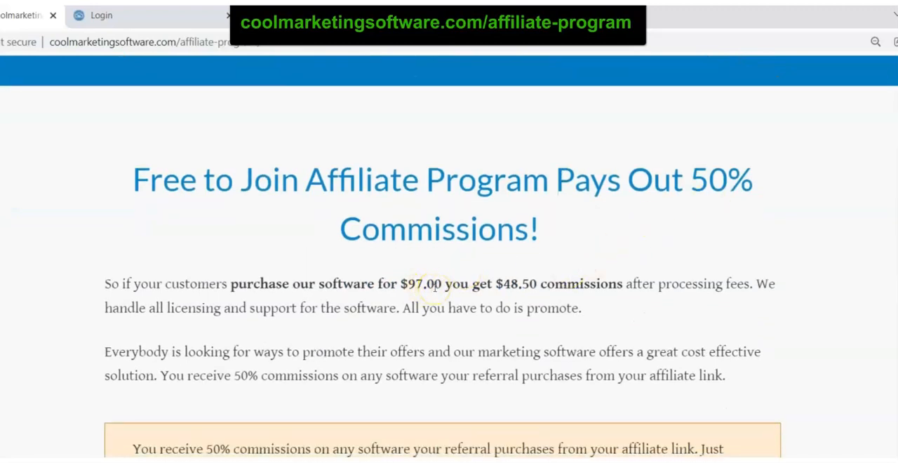
{"action": "mouse_move", "coordinate": [502, 283]}
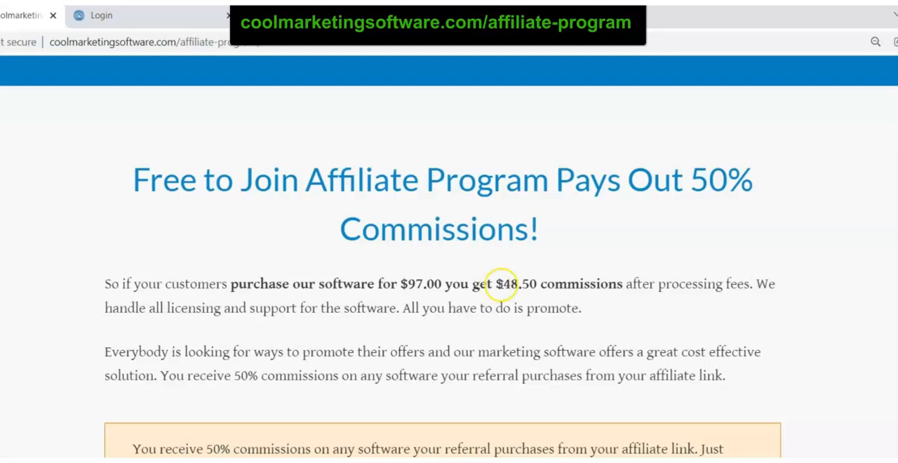
{"action": "mouse_move", "coordinate": [500, 284]}
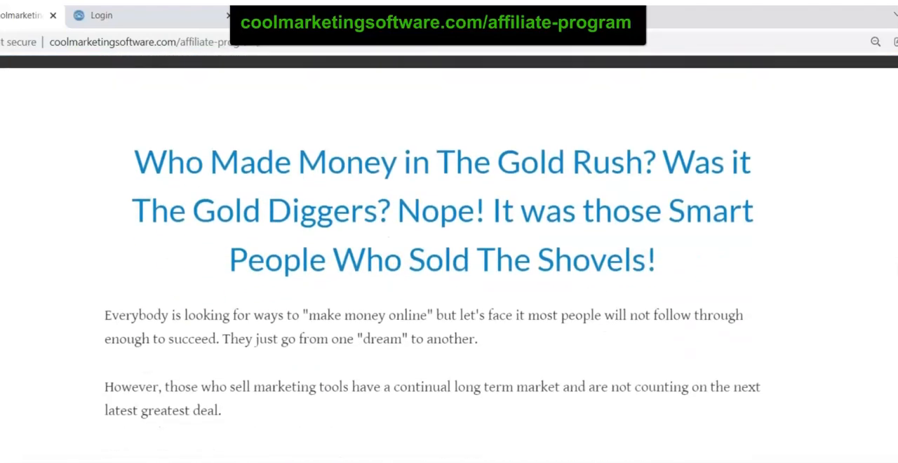
{"action": "scroll", "scroll_direction": "down", "scroll_amount": 3}
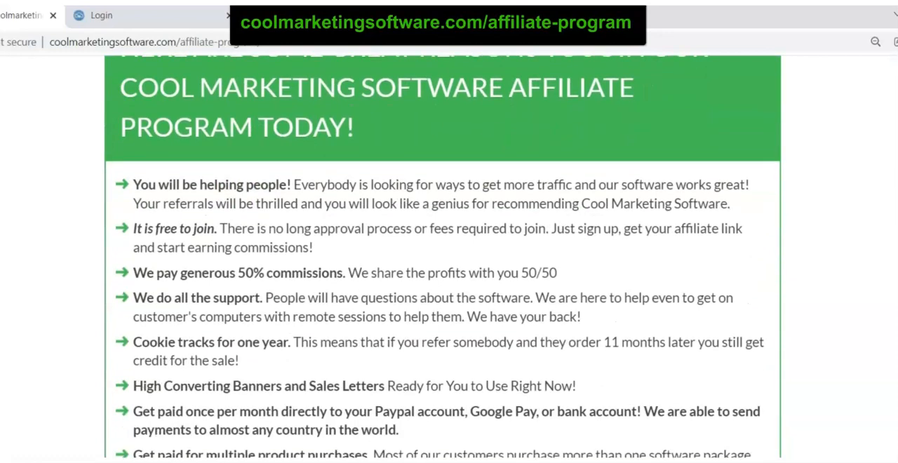
{"action": "scroll", "scroll_direction": "down", "scroll_amount": 3}
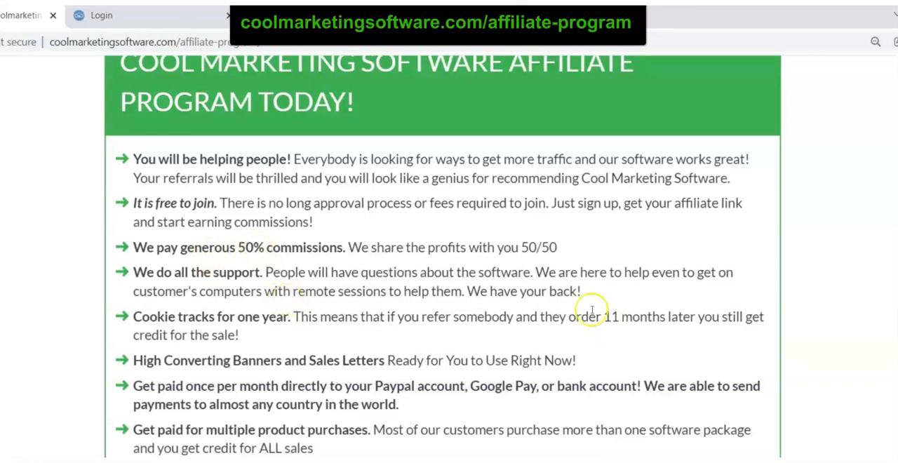
{"action": "mouse_move", "coordinate": [530, 247]}
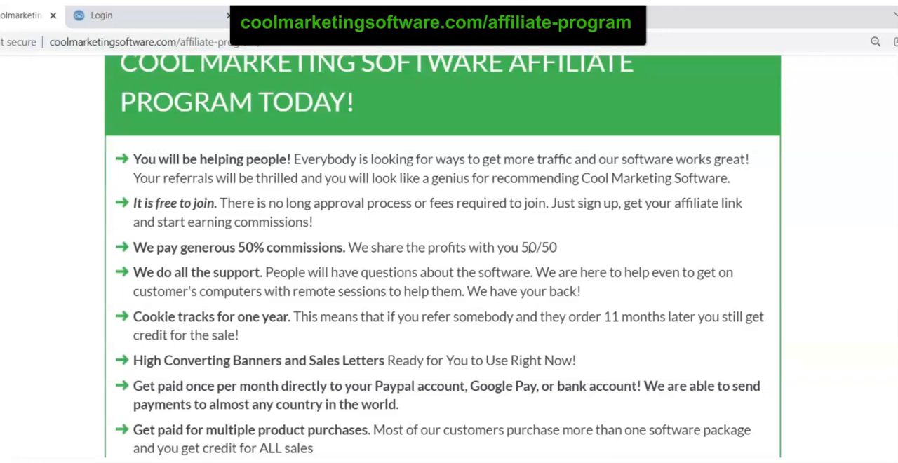
{"action": "mouse_move", "coordinate": [268, 308]}
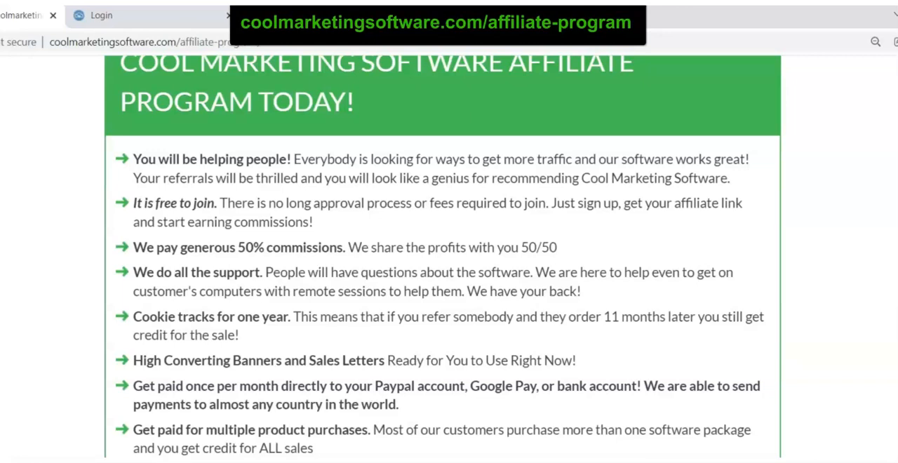
{"action": "mouse_move", "coordinate": [553, 410]}
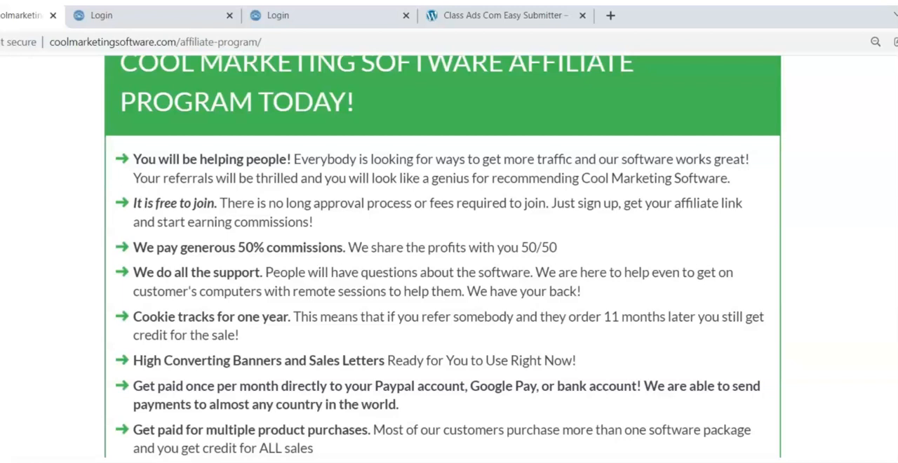
{"action": "scroll", "scroll_direction": "down", "scroll_amount": 3}
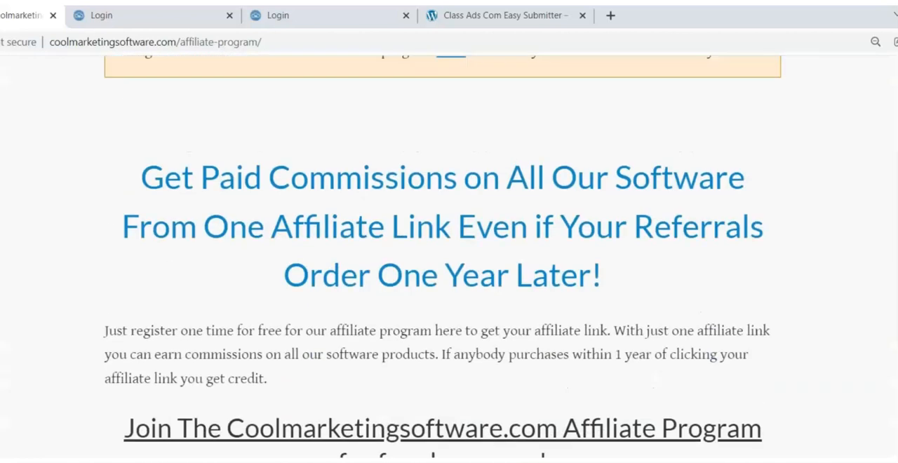
{"action": "scroll", "scroll_direction": "up", "scroll_amount": 3}
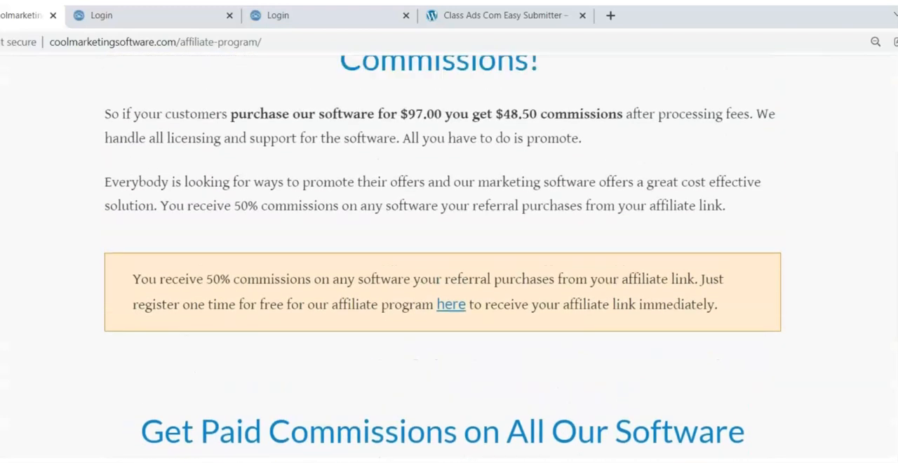
{"action": "scroll", "scroll_direction": "up", "scroll_amount": 3}
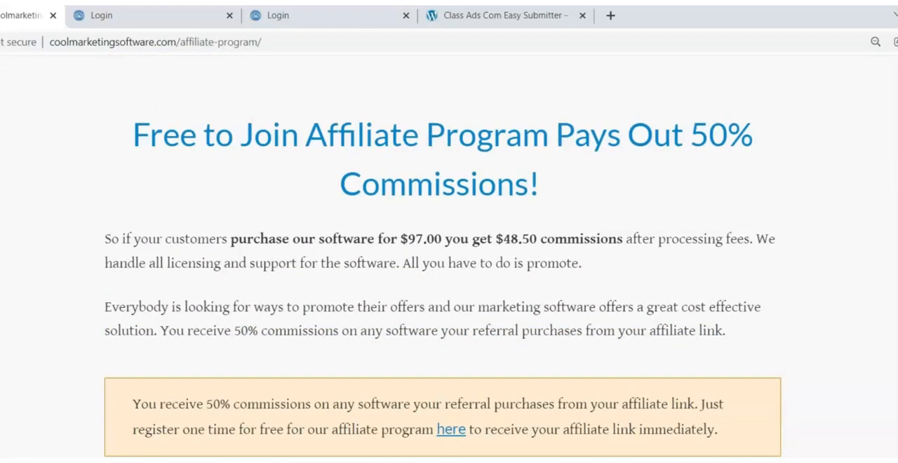